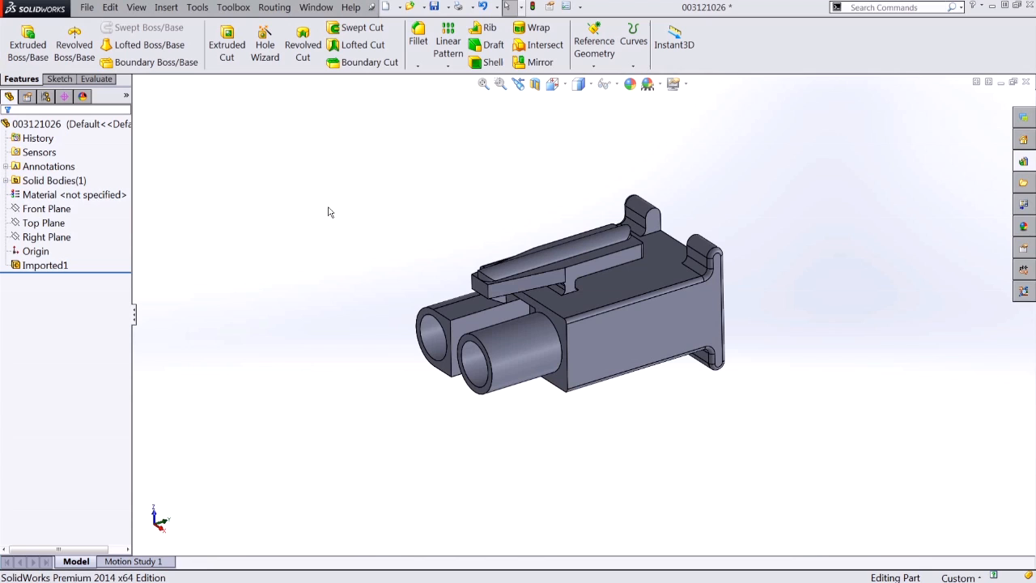
mouse_move(101, 184)
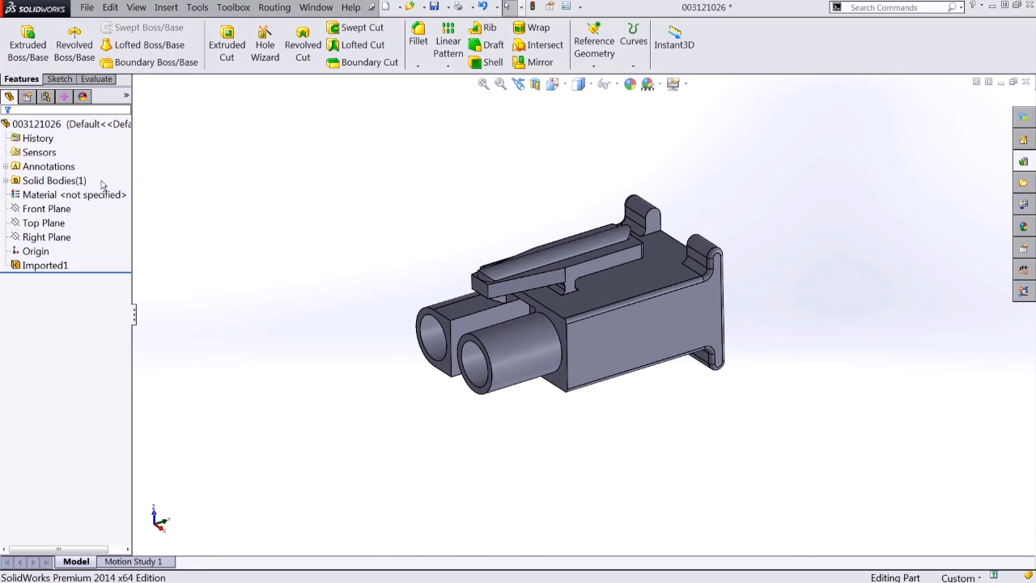
mouse_move(212, 229)
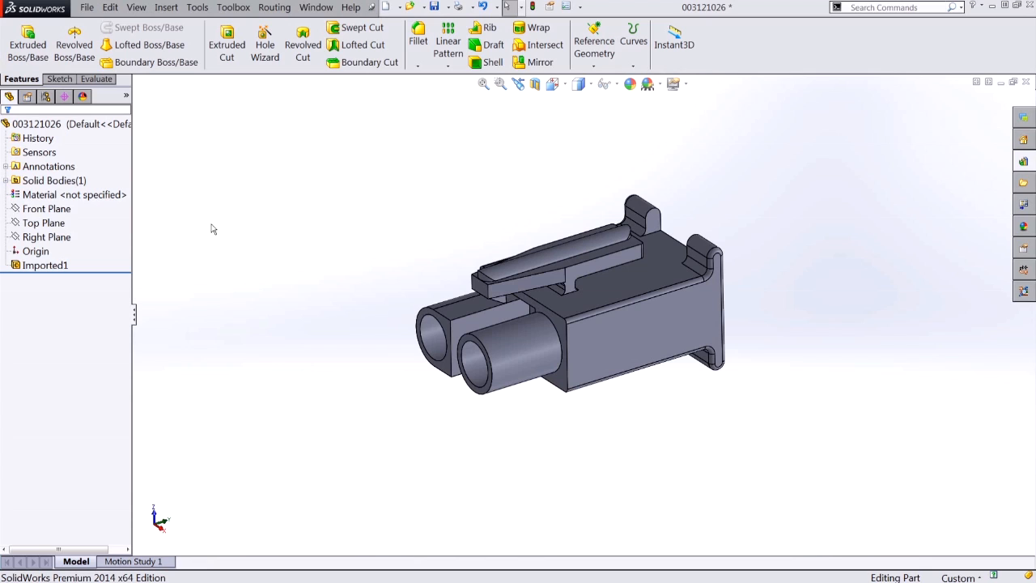
mouse_move(340, 216)
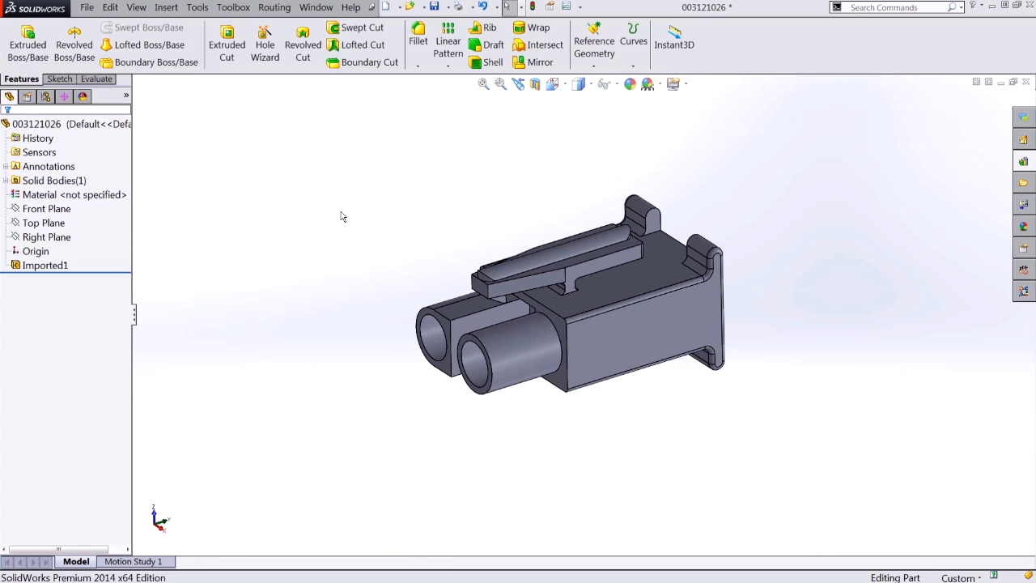
Open the Routing Library Manager from the Routing menu's Routing Tools.
click(274, 8)
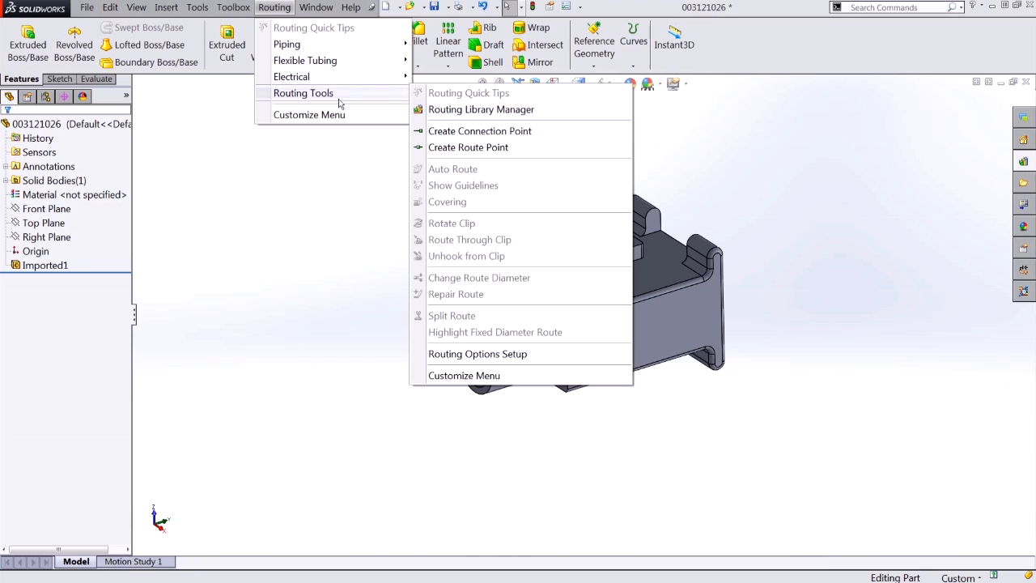
mouse_move(481, 109)
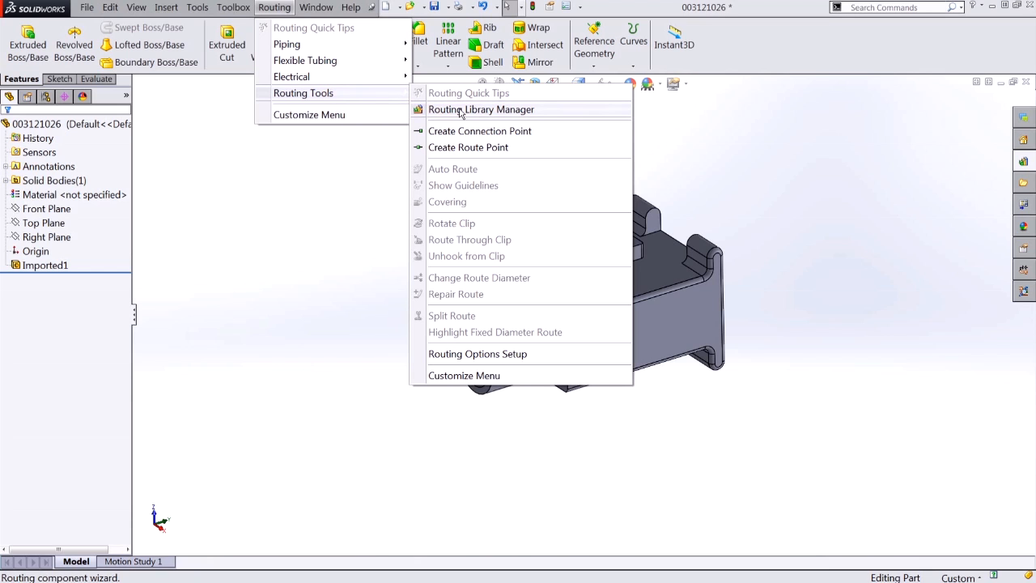
click(481, 109)
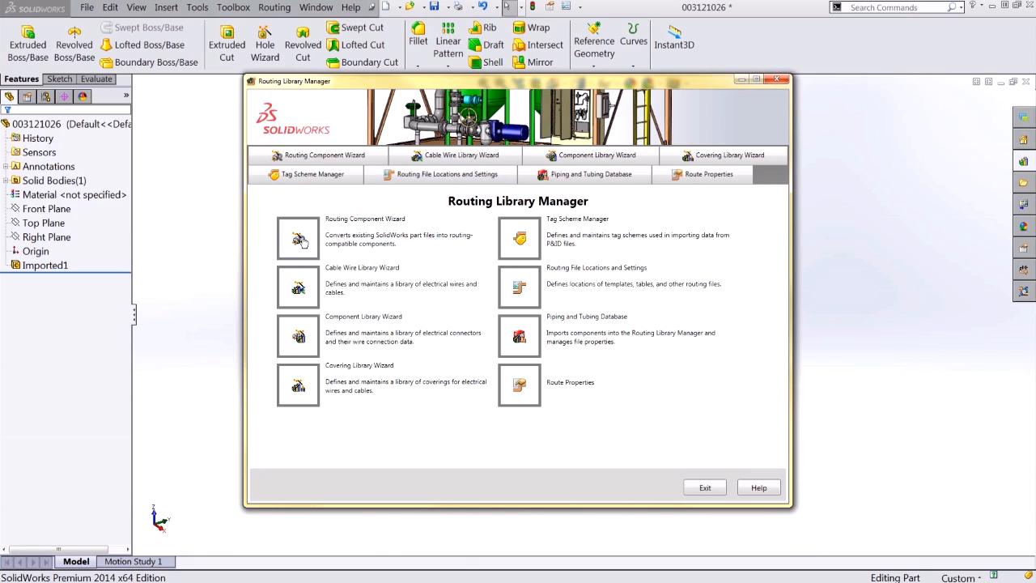
Run the Routing Component Wizard with route type Electrical and component type Connectors.
click(298, 237)
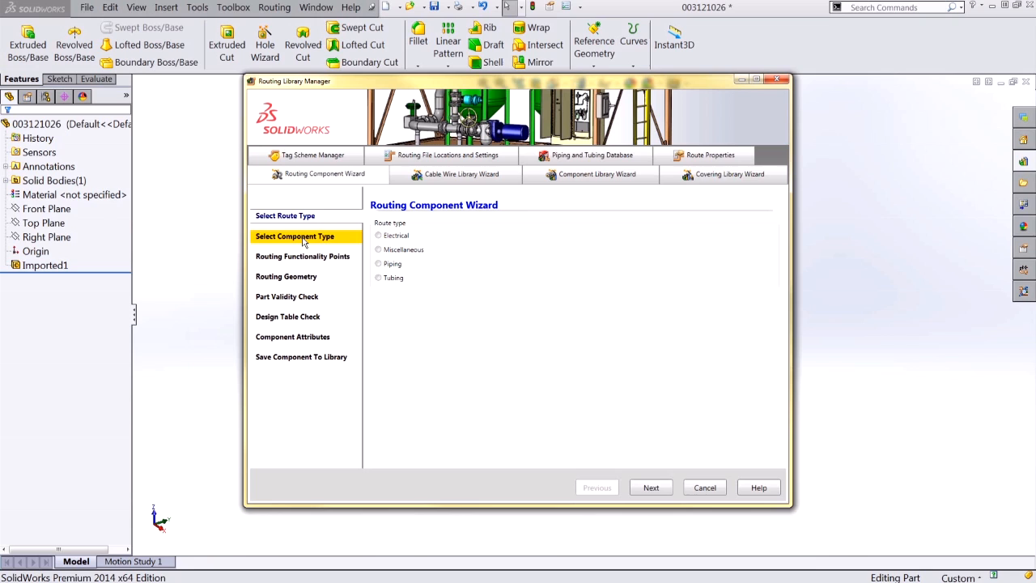
mouse_move(429, 313)
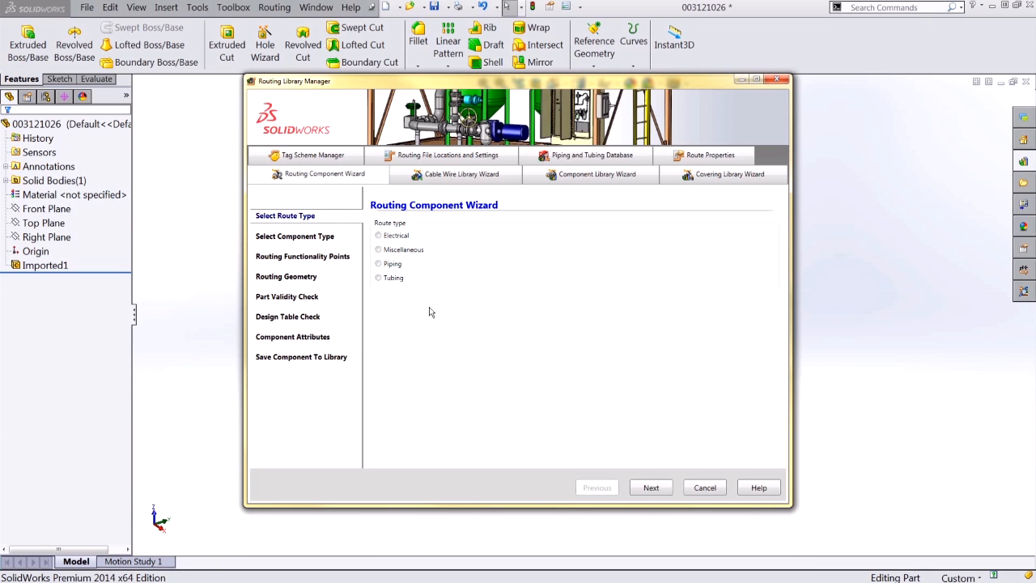
click(377, 234)
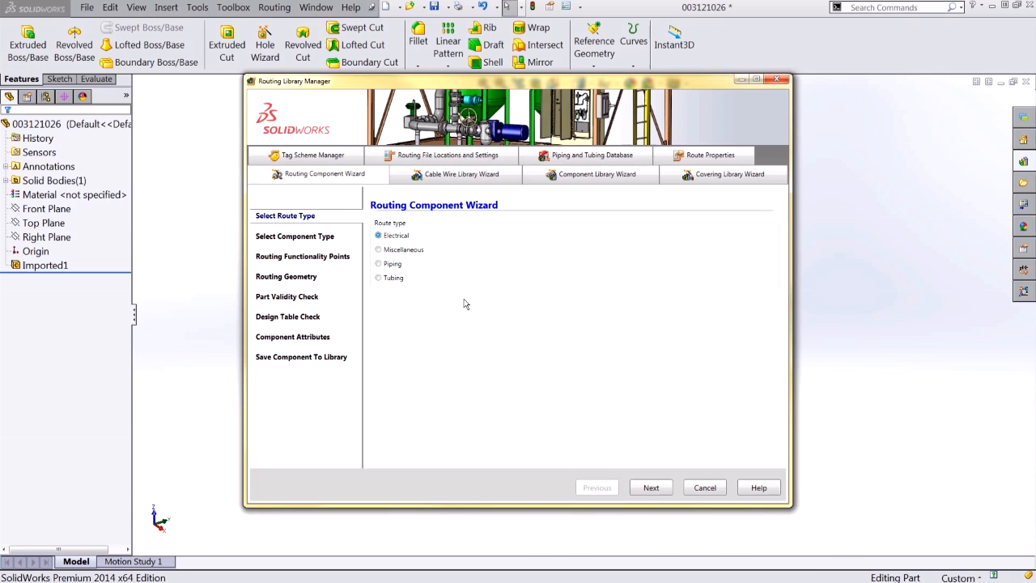
click(651, 487)
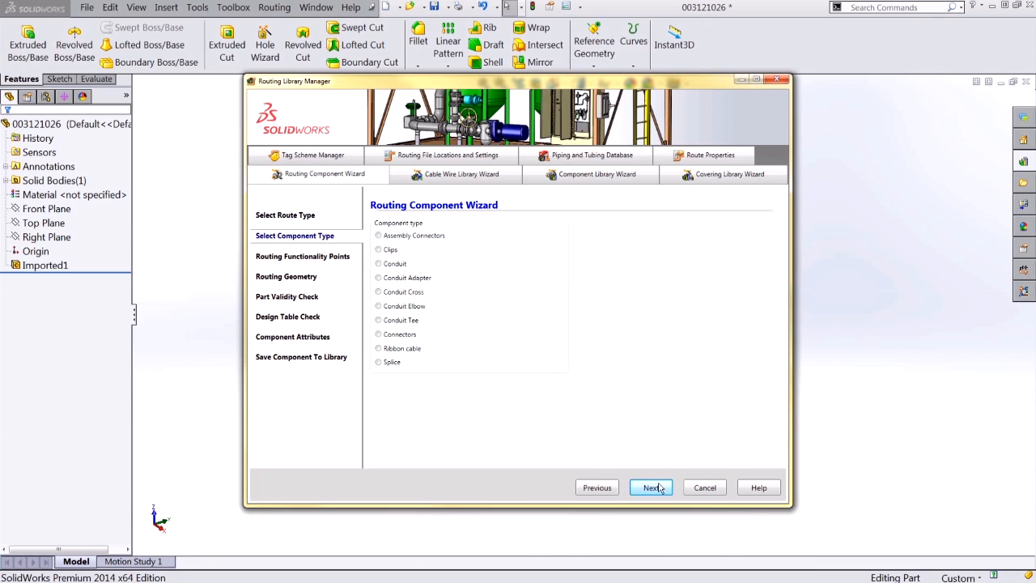
click(378, 334)
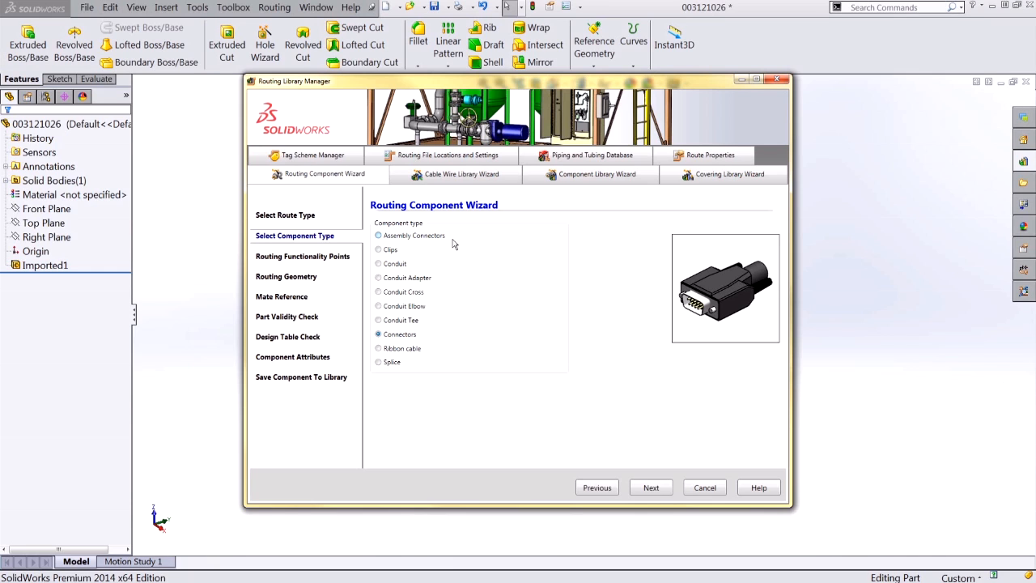
mouse_move(587, 382)
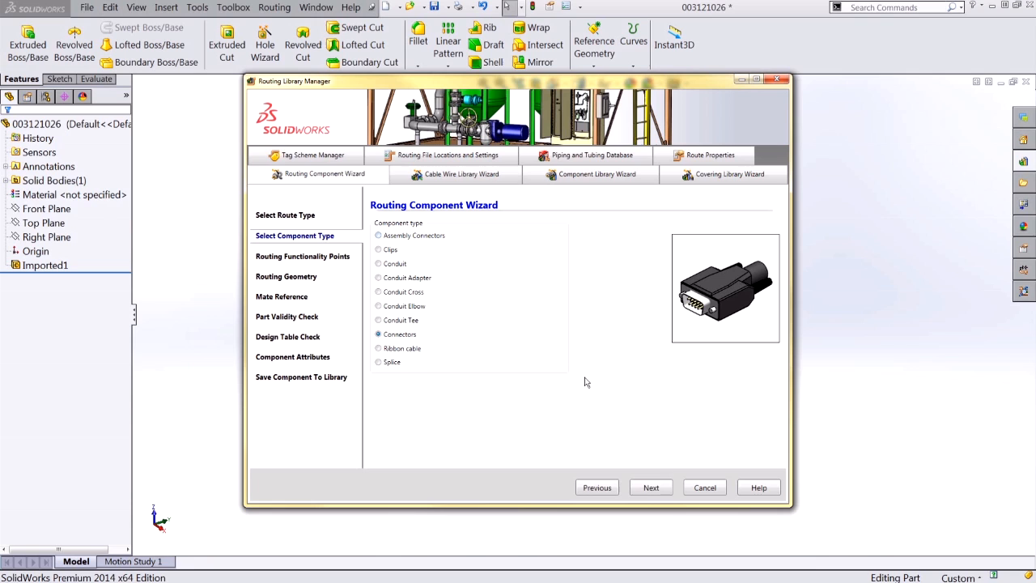
click(650, 487)
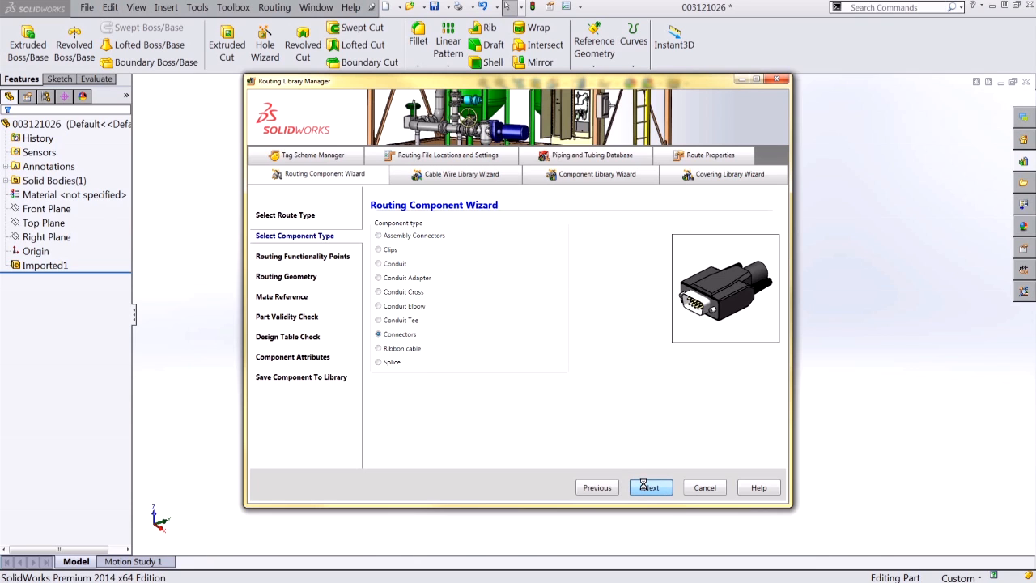
Advance the wizard to the Routing Functionality Points page.
click(650, 487)
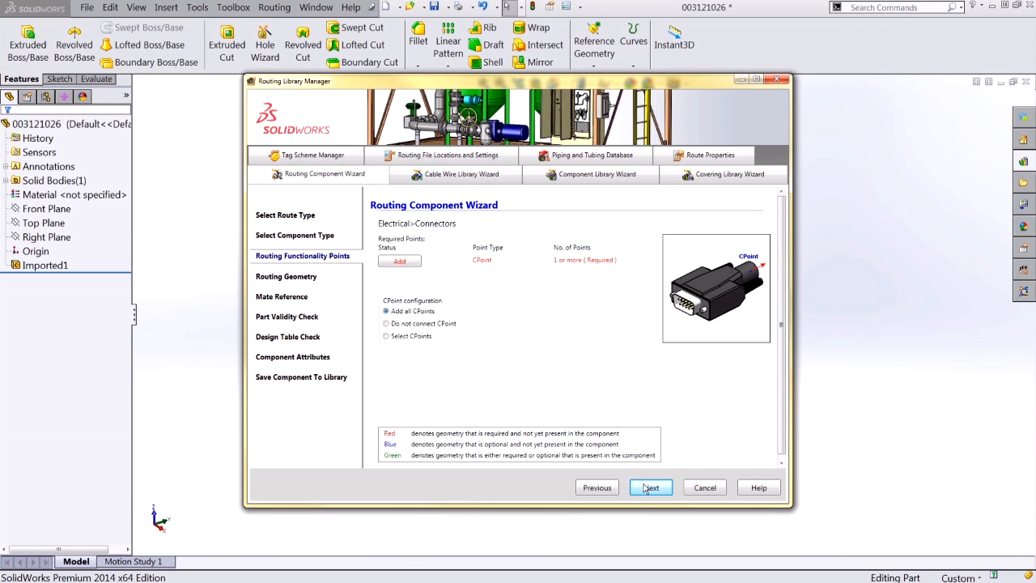
mouse_move(644, 484)
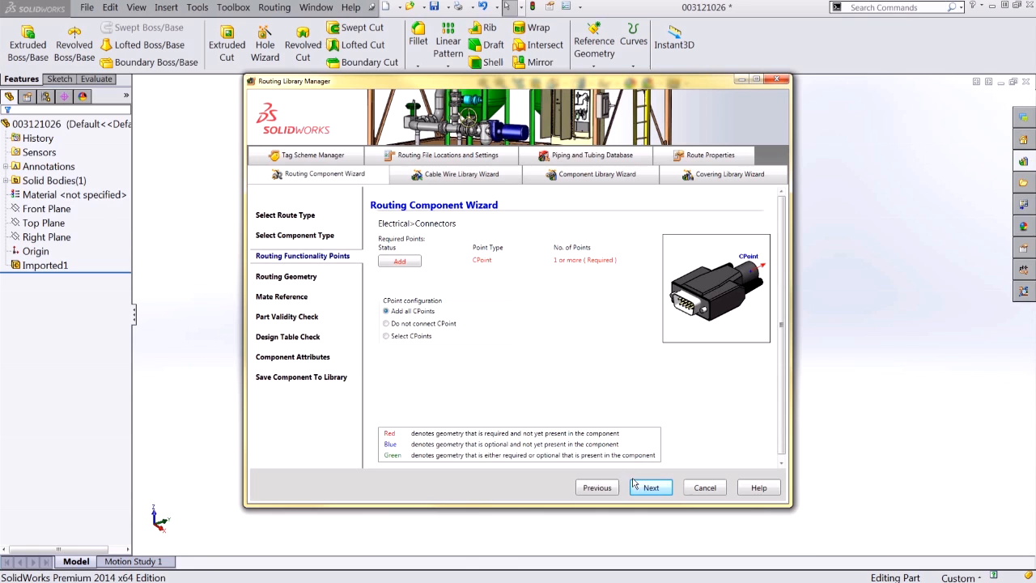
mouse_move(475, 277)
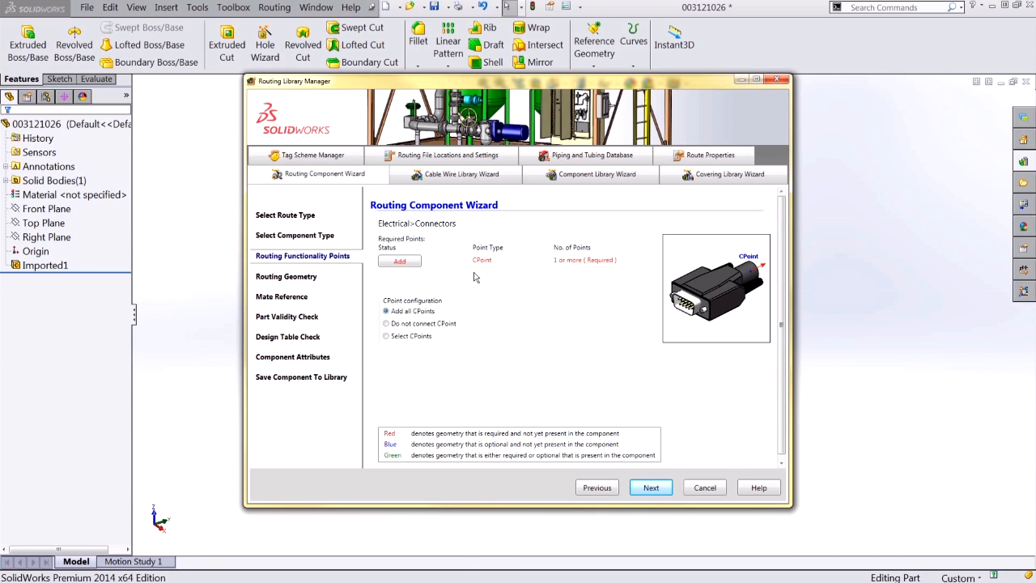
mouse_move(398, 260)
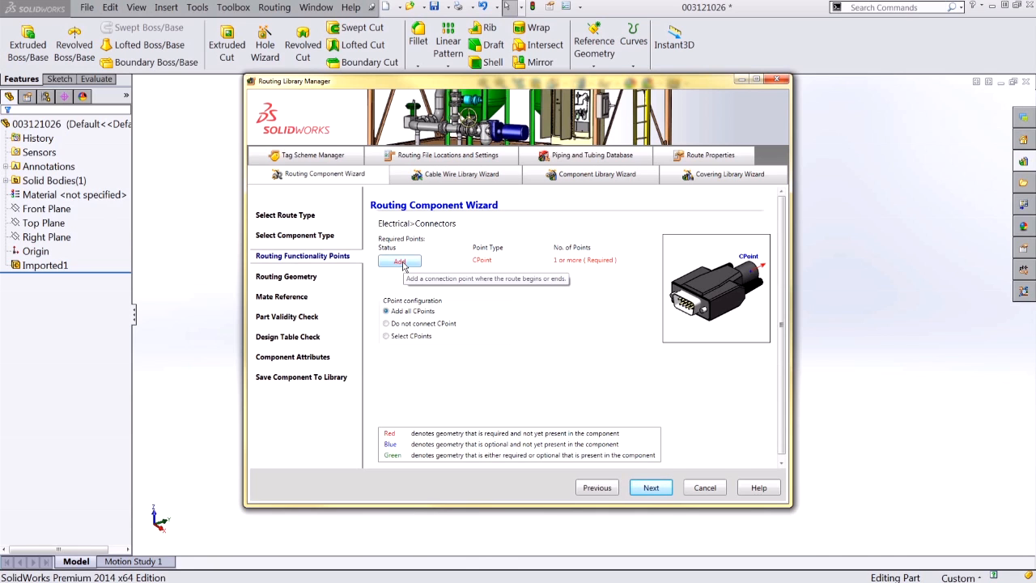
Add a new CPoint connection point definition for the connector.
click(399, 260)
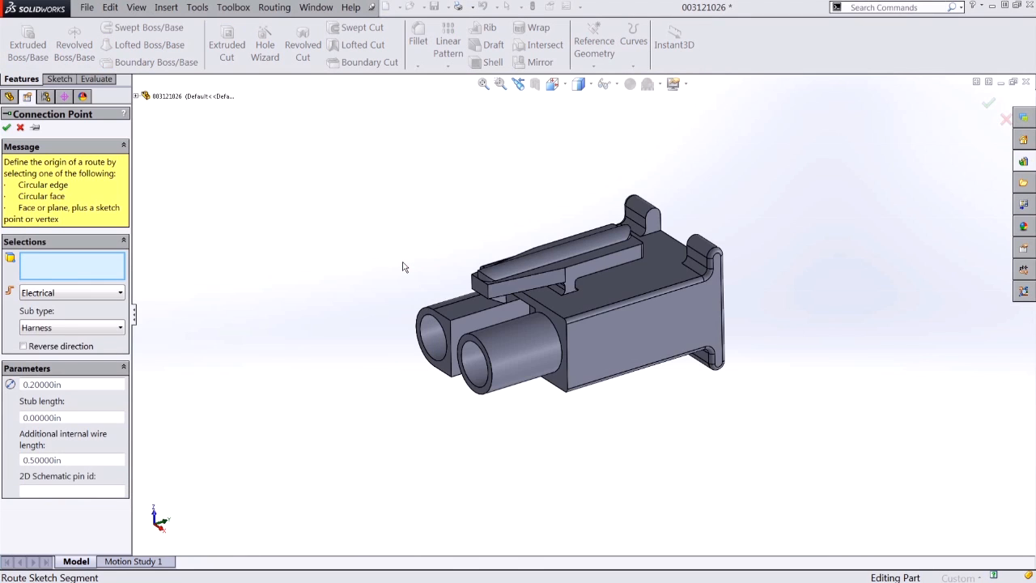
mouse_move(179, 208)
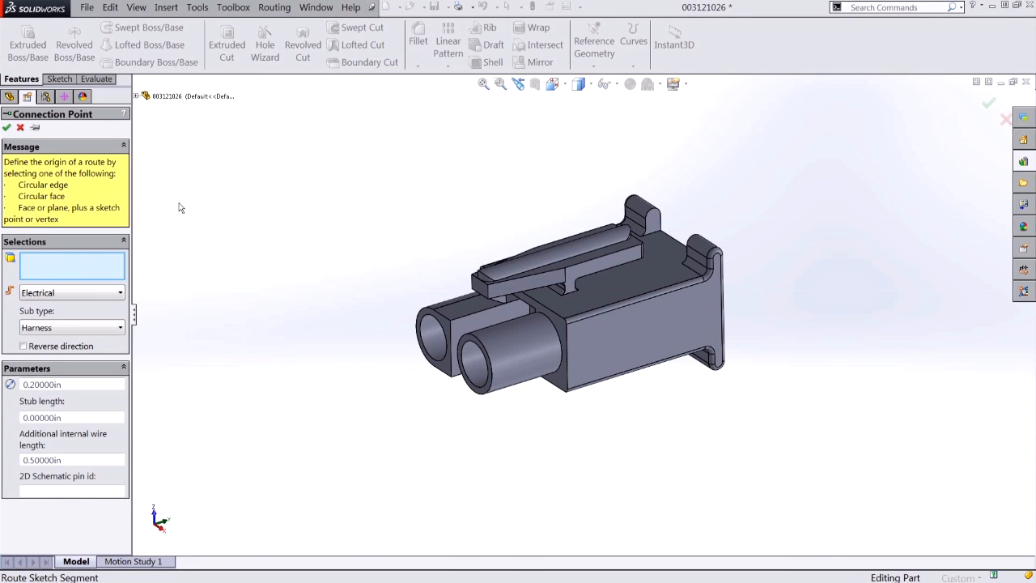
mouse_move(71, 260)
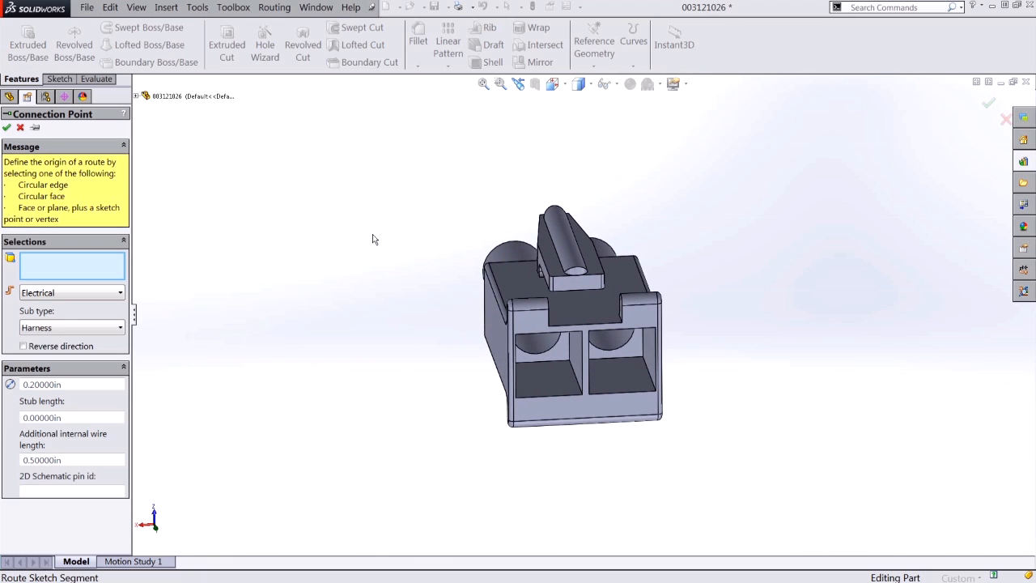
mouse_move(467, 319)
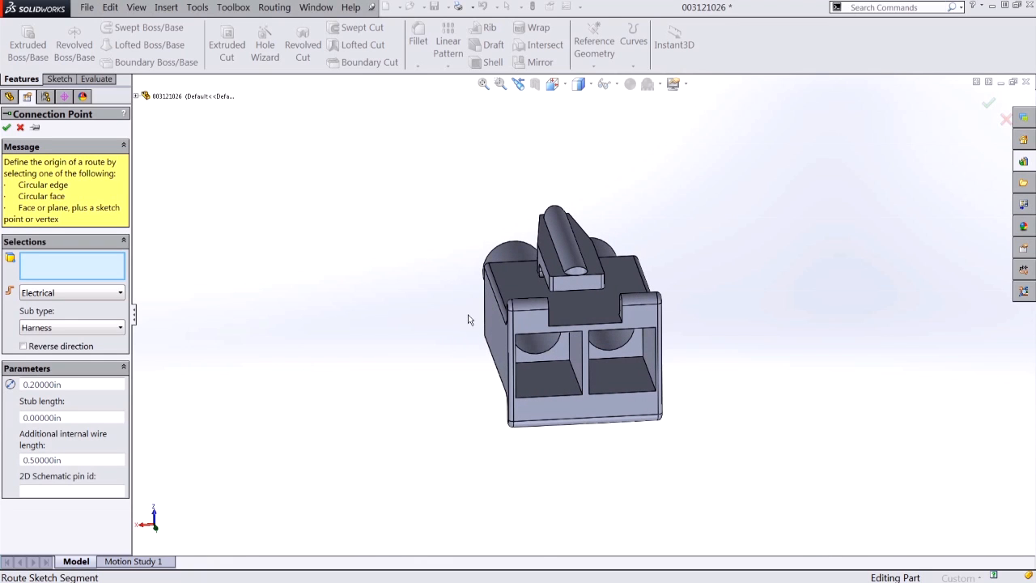
mouse_move(536, 360)
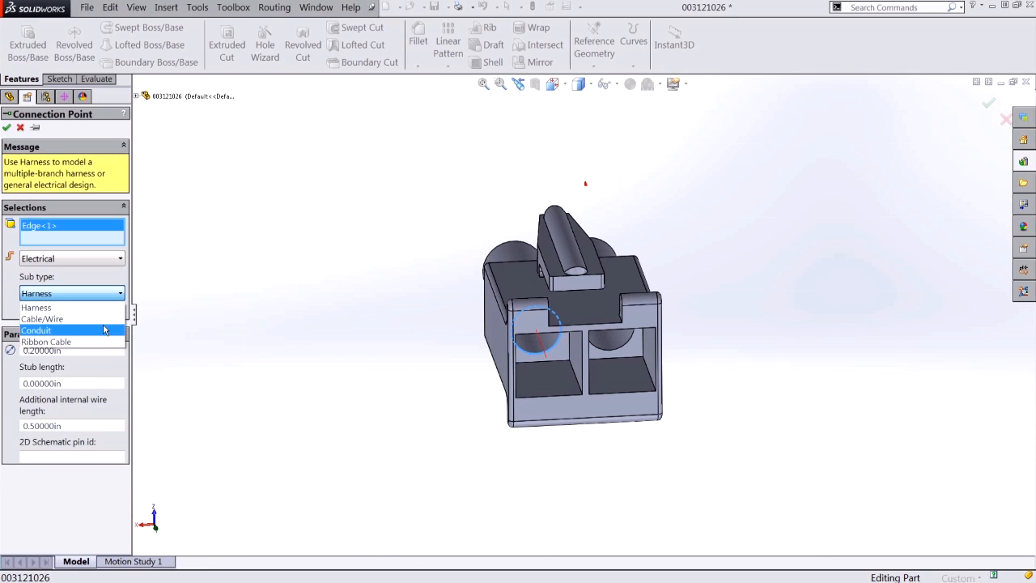
mouse_move(71, 319)
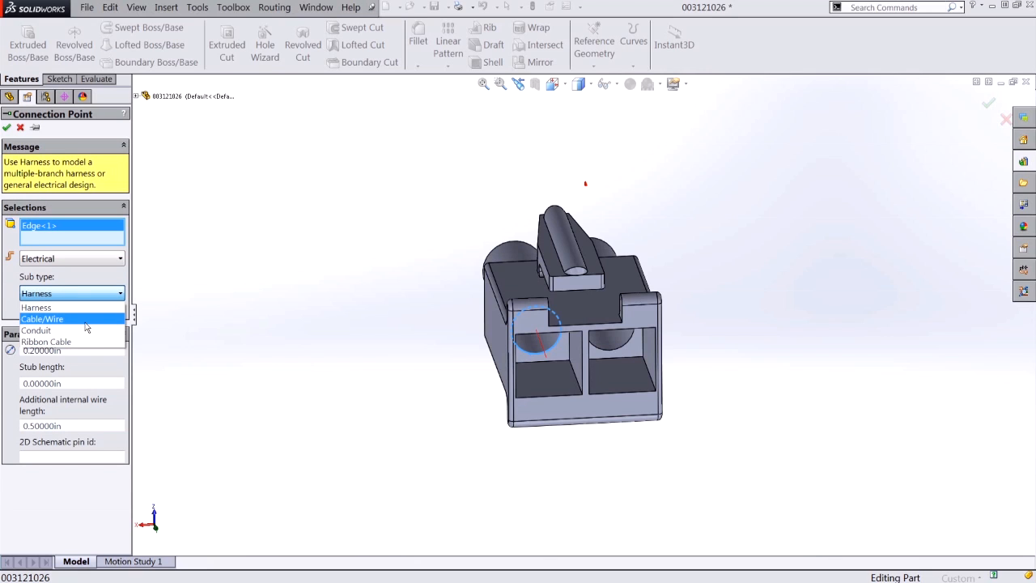
Give the left opening's connection point a 0.25 in stub and pin id 1.
click(42, 318)
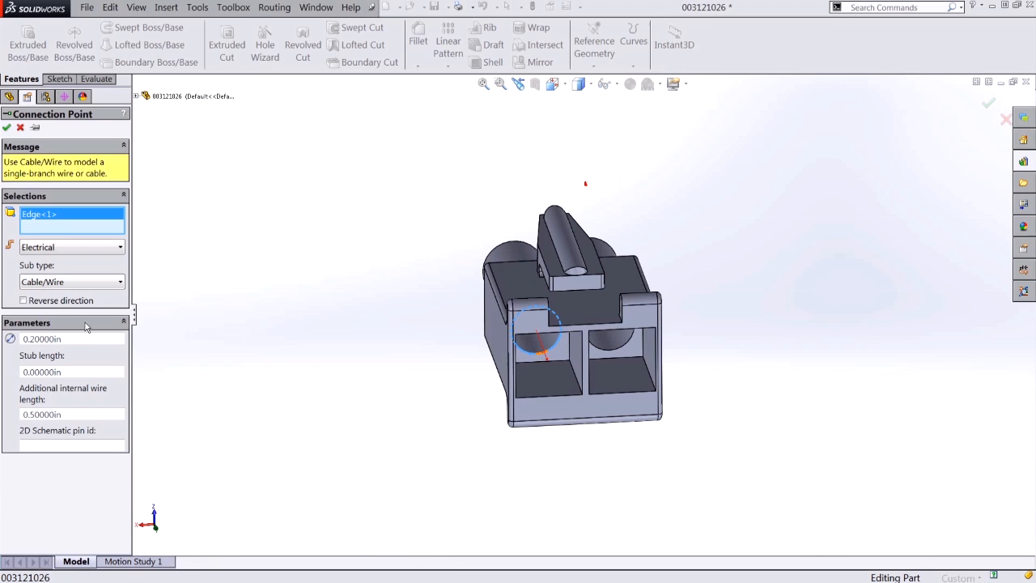
mouse_move(73, 339)
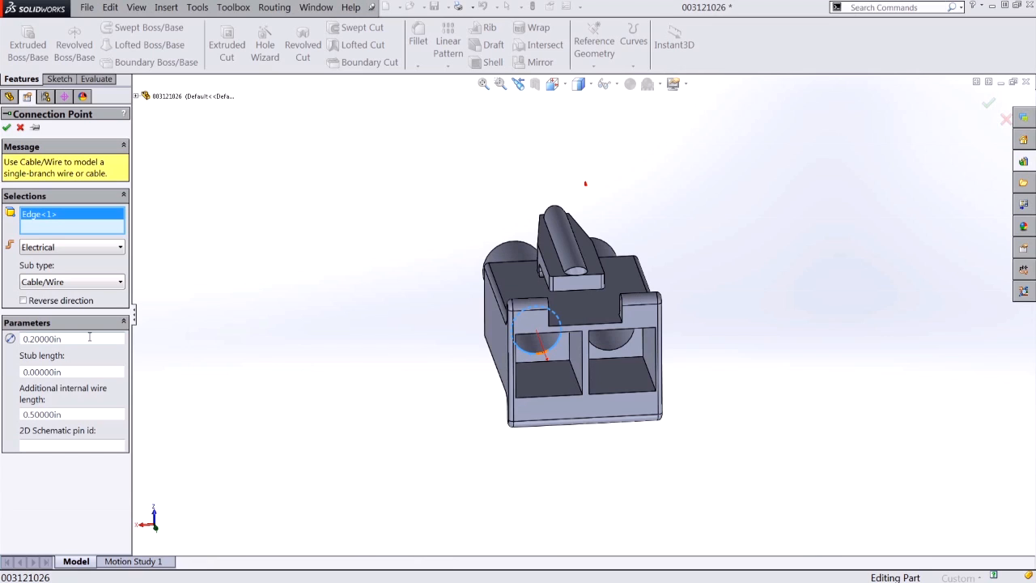
click(71, 371)
text(0.25000)
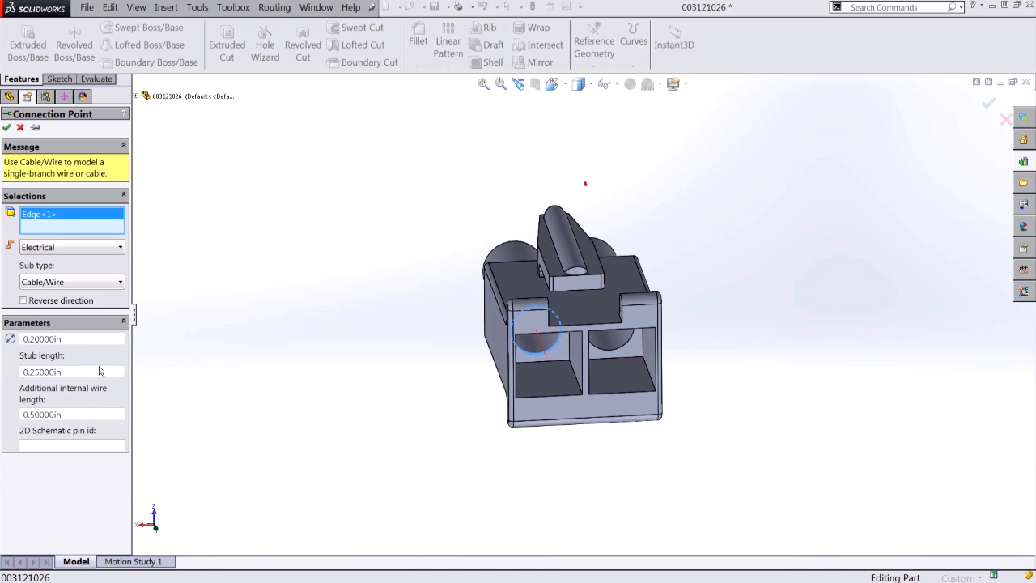
mouse_move(103, 414)
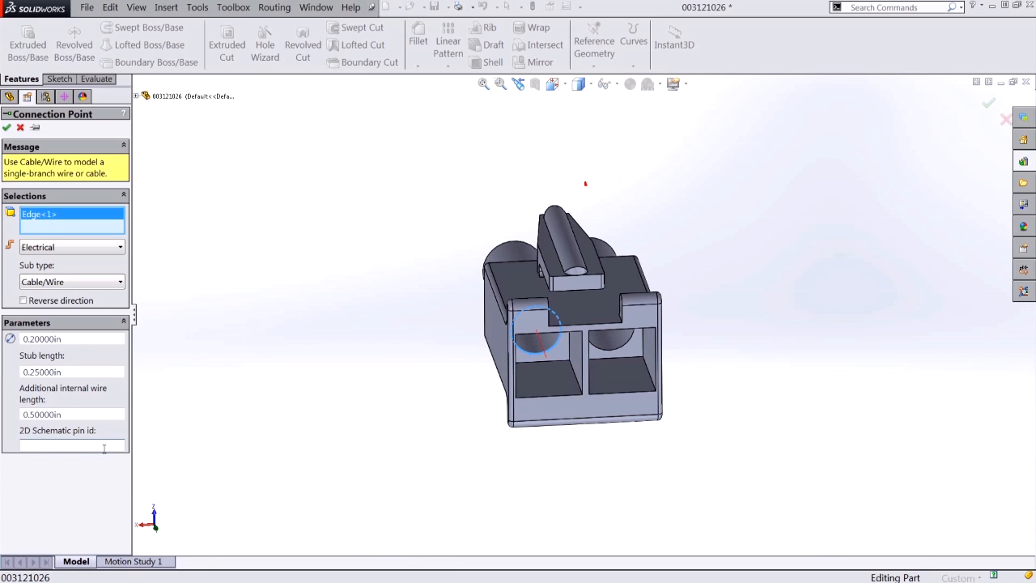
text(1)
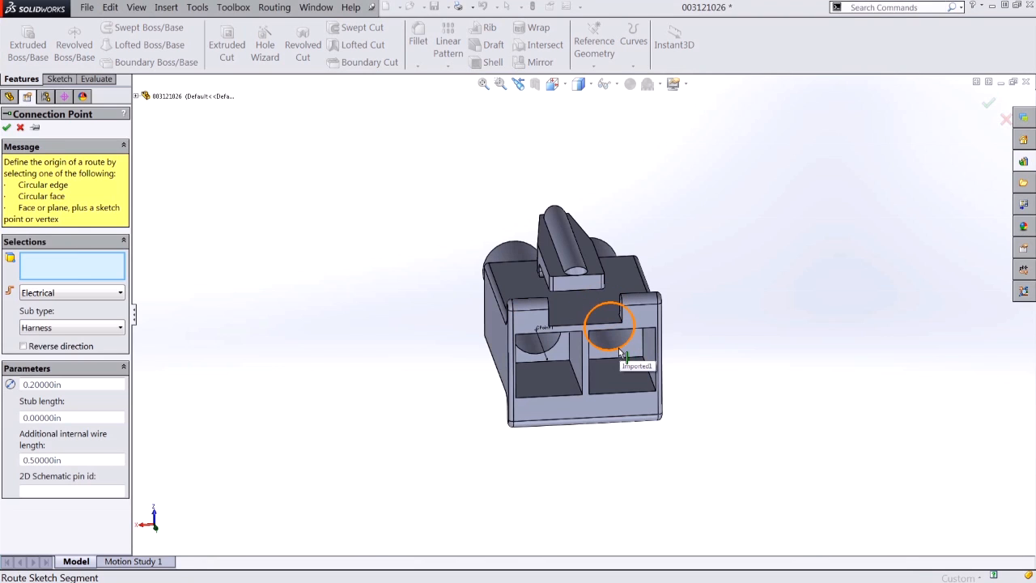
Place a connection point on the right cavity edge with pin id 2.
click(611, 328)
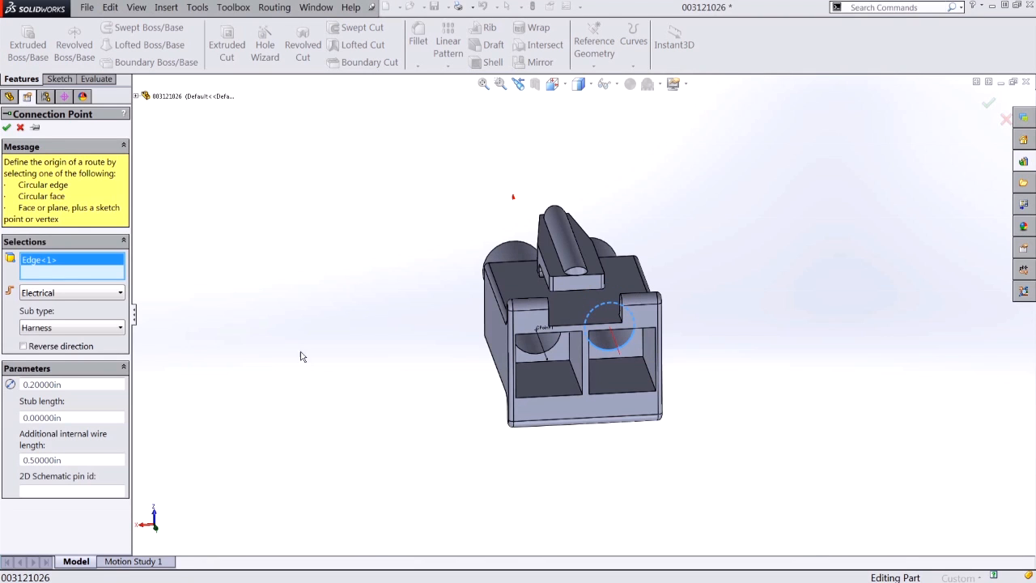
mouse_move(112, 322)
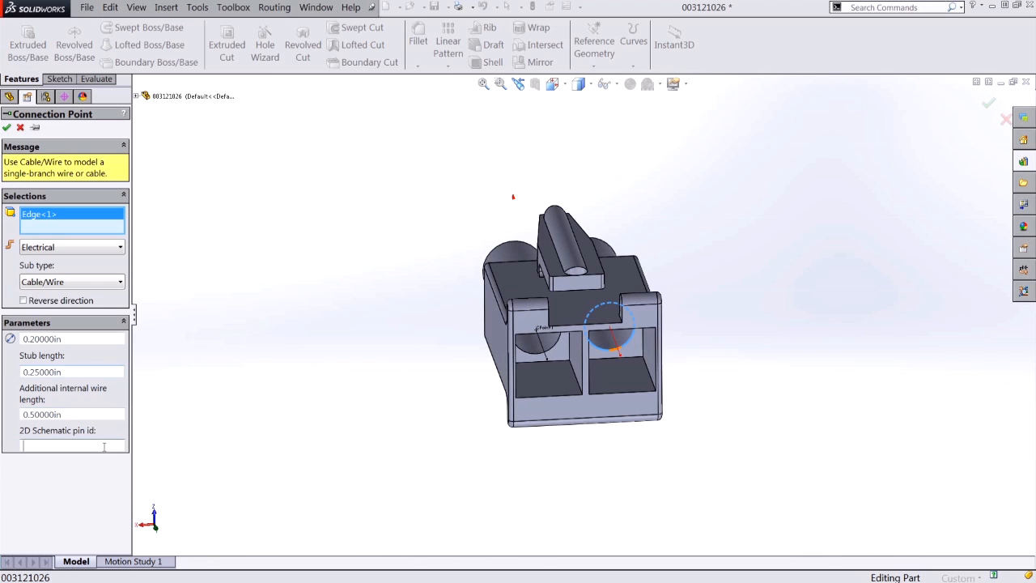
text(2)
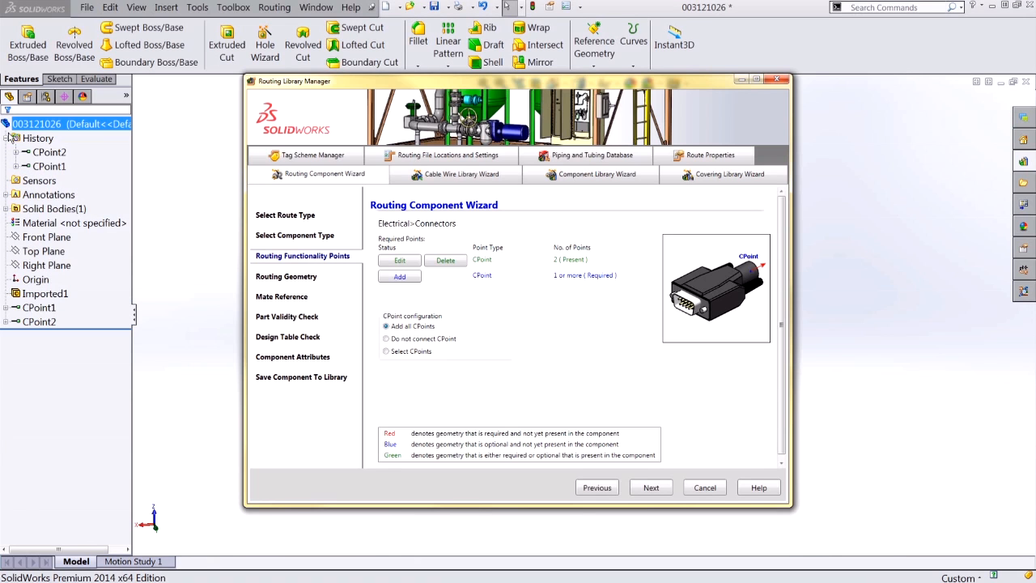
mouse_move(34, 145)
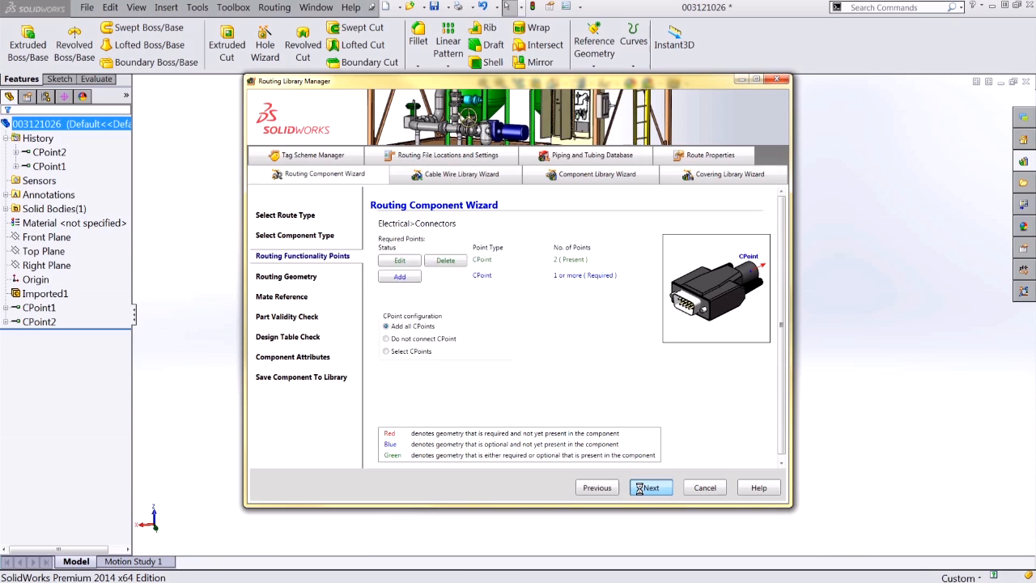
Skip past Routing Geometry to the Mate Reference page.
click(651, 487)
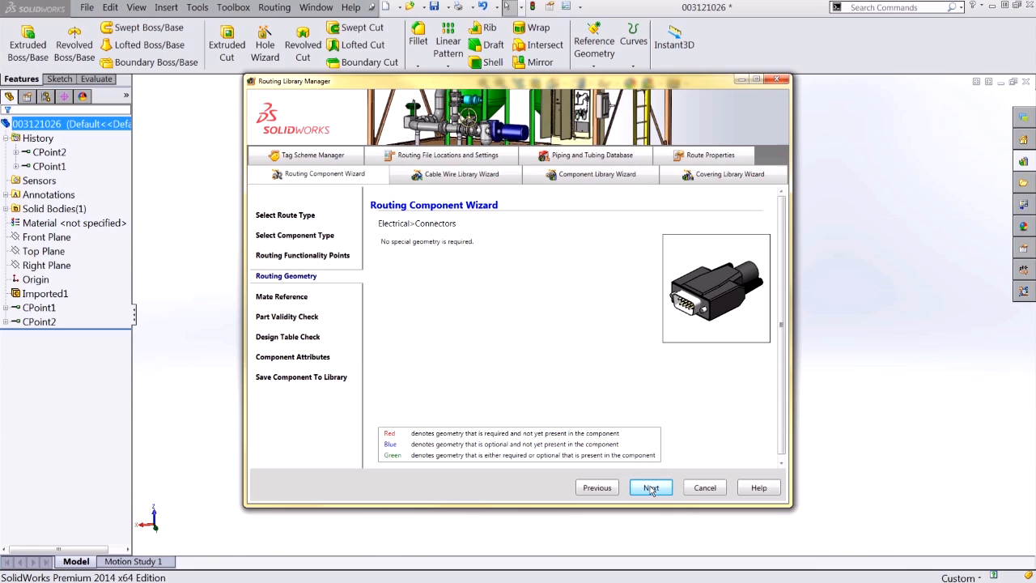
click(650, 487)
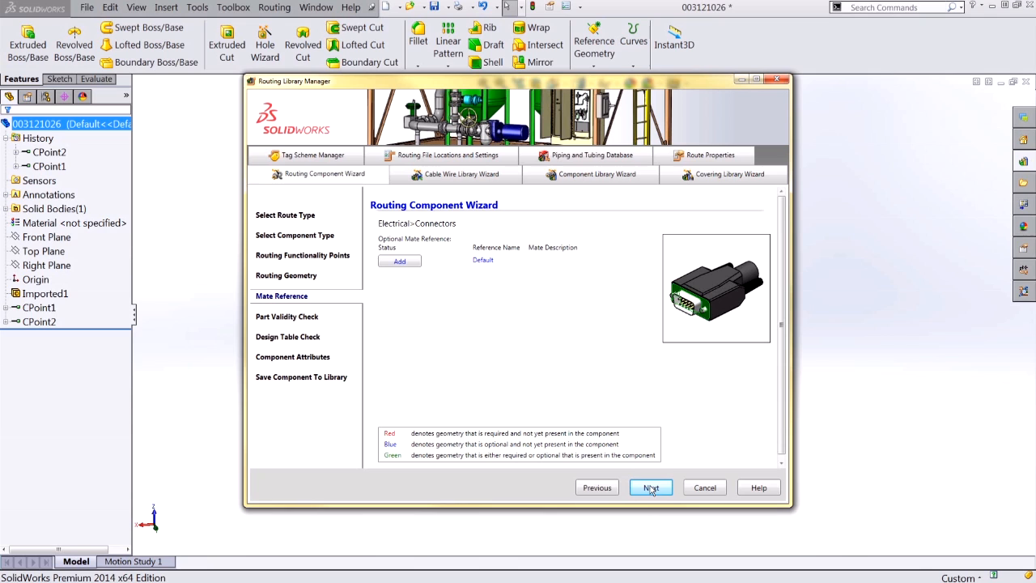
mouse_move(399, 261)
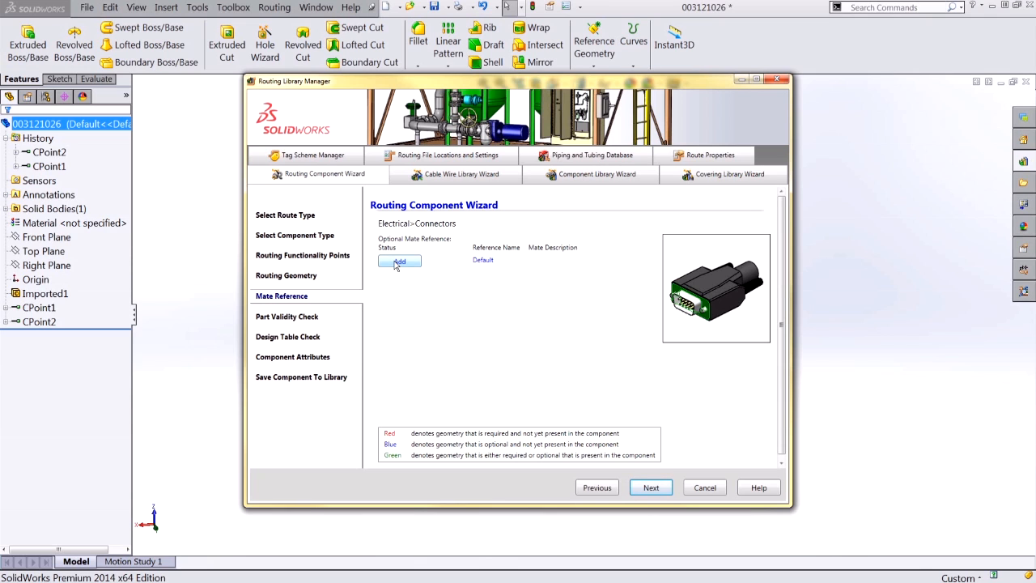
Add a new mate reference named Default.
click(399, 261)
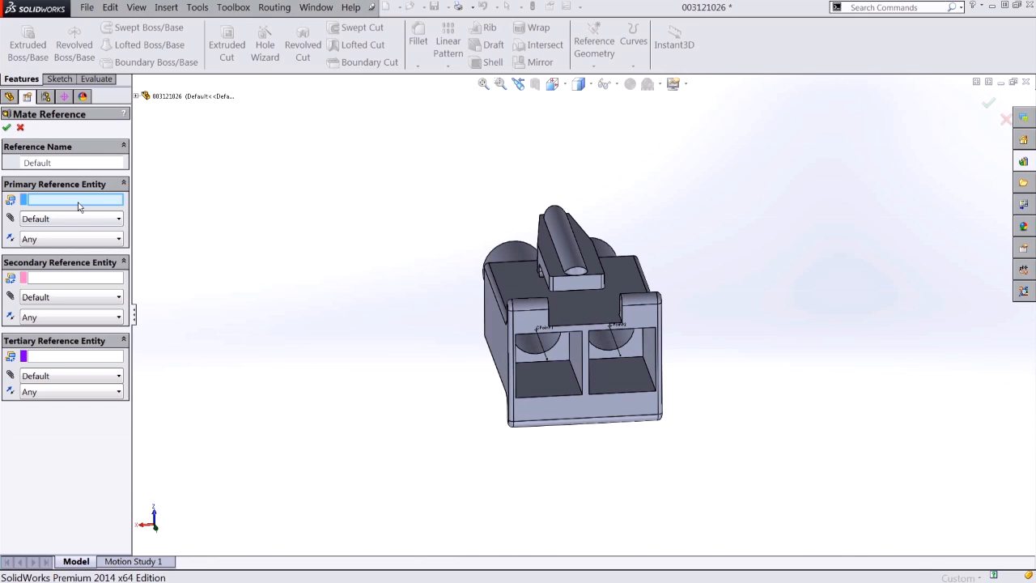
Set the front face as primary reference, Coincident and Anti-Aligned.
drag(570, 316, 619, 381)
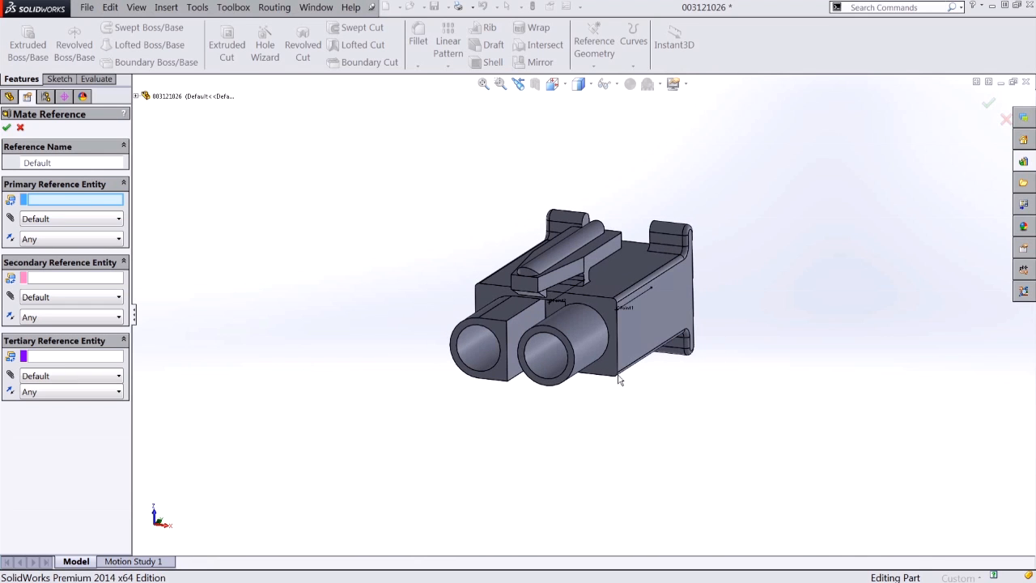
click(538, 332)
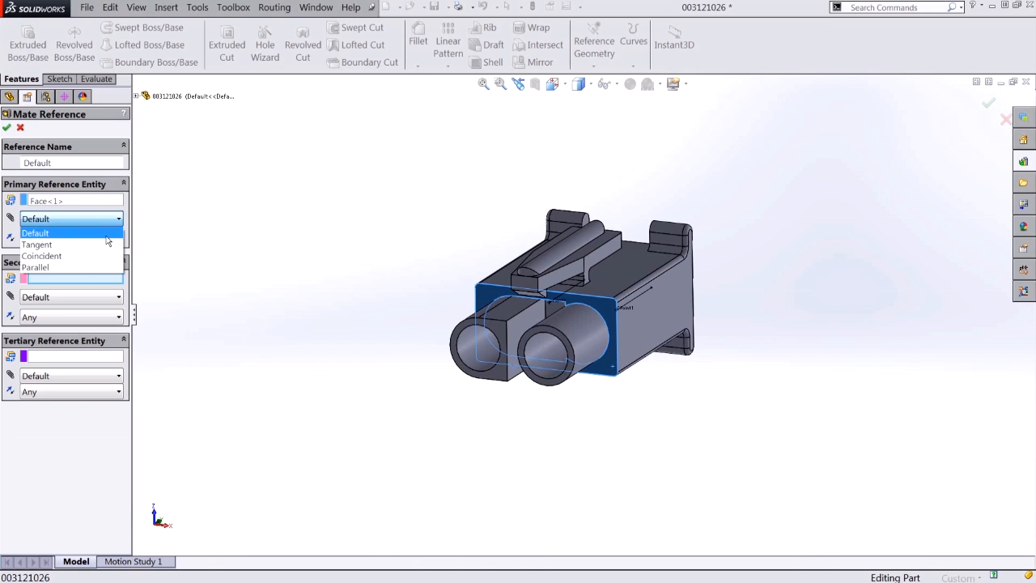
click(41, 255)
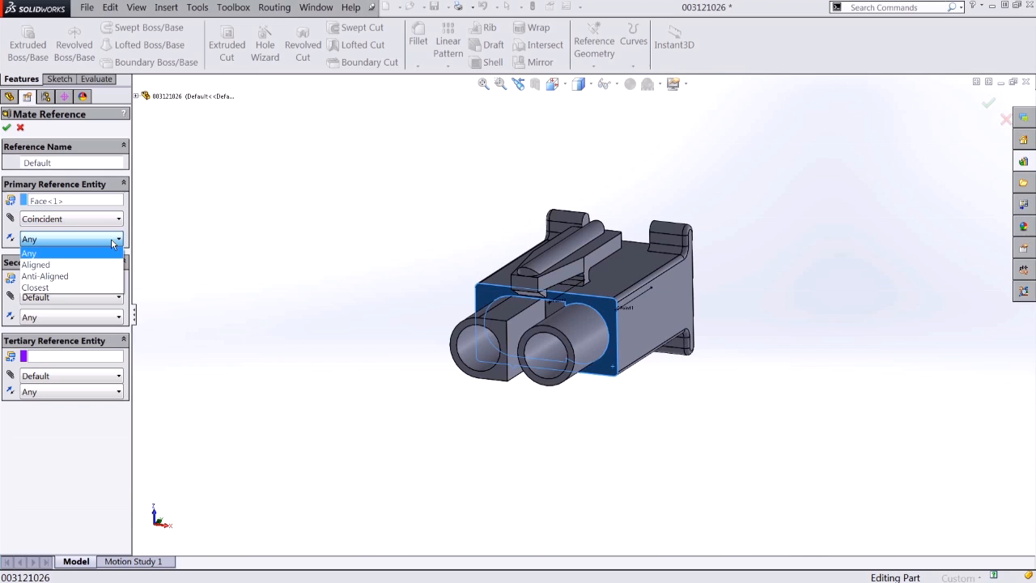
click(45, 276)
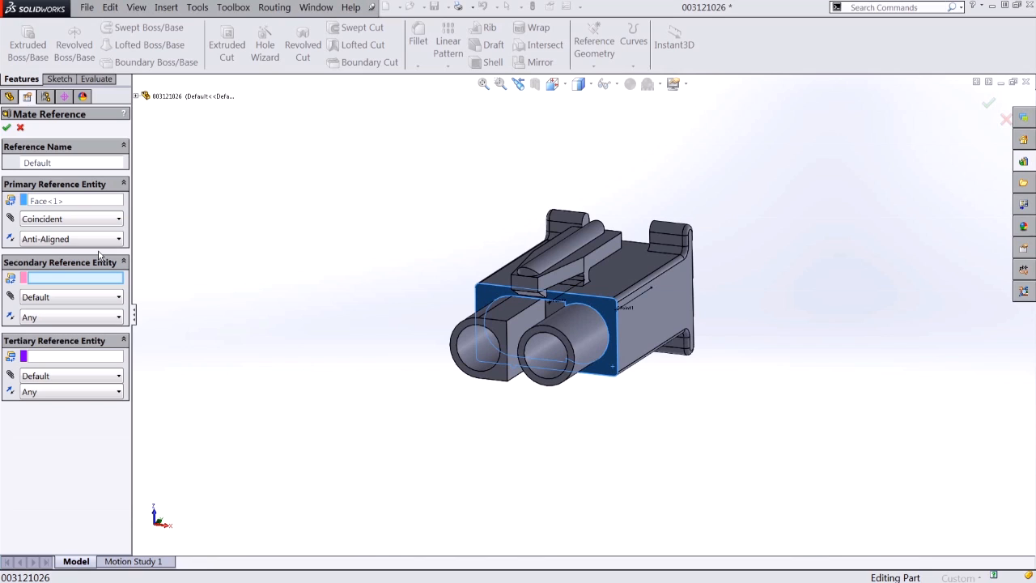
mouse_move(549, 411)
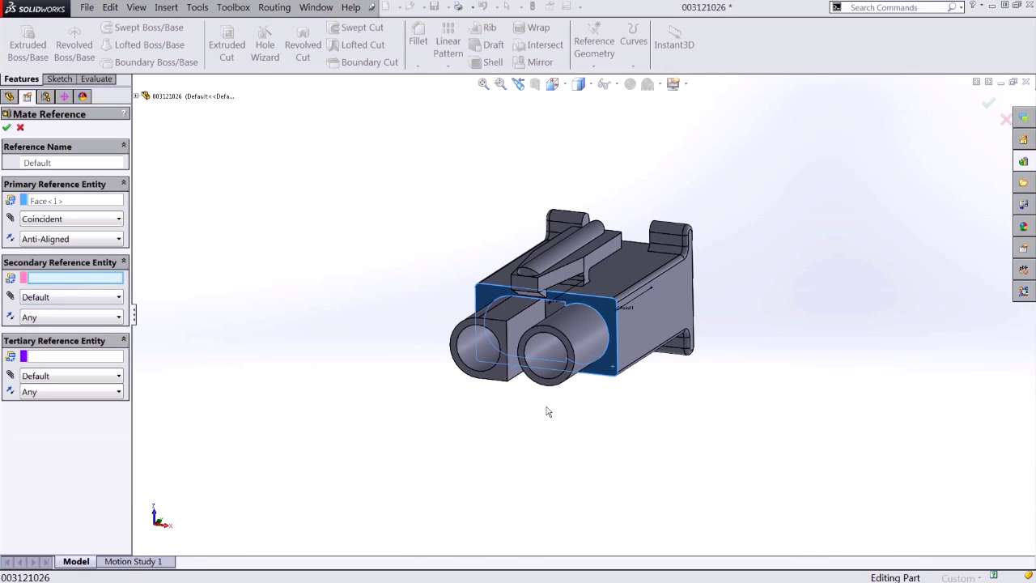
Set the cylinder as Concentric secondary and top face as Parallel Aligned tertiary.
click(578, 344)
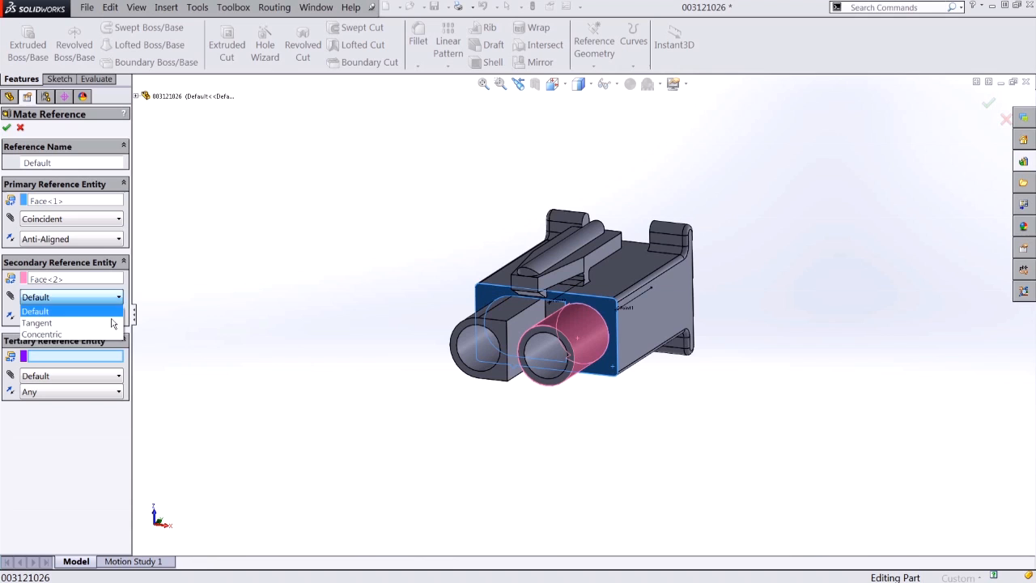
click(41, 333)
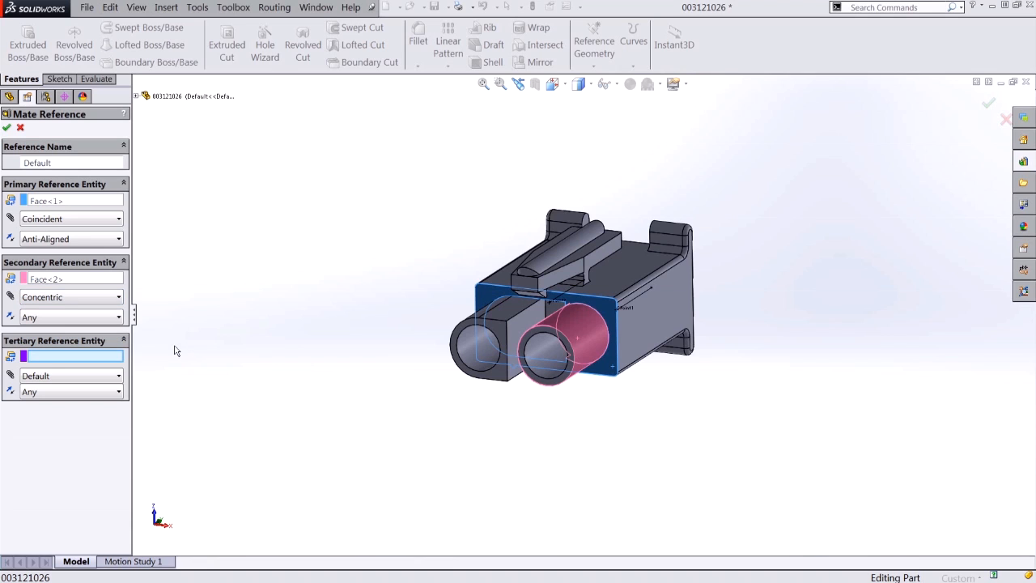
mouse_move(625, 271)
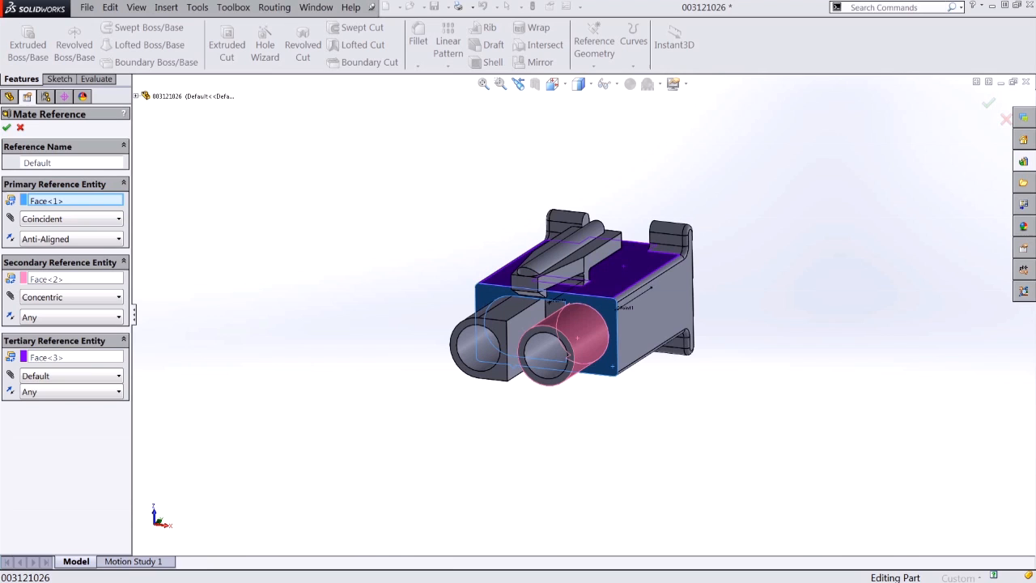
click(68, 375)
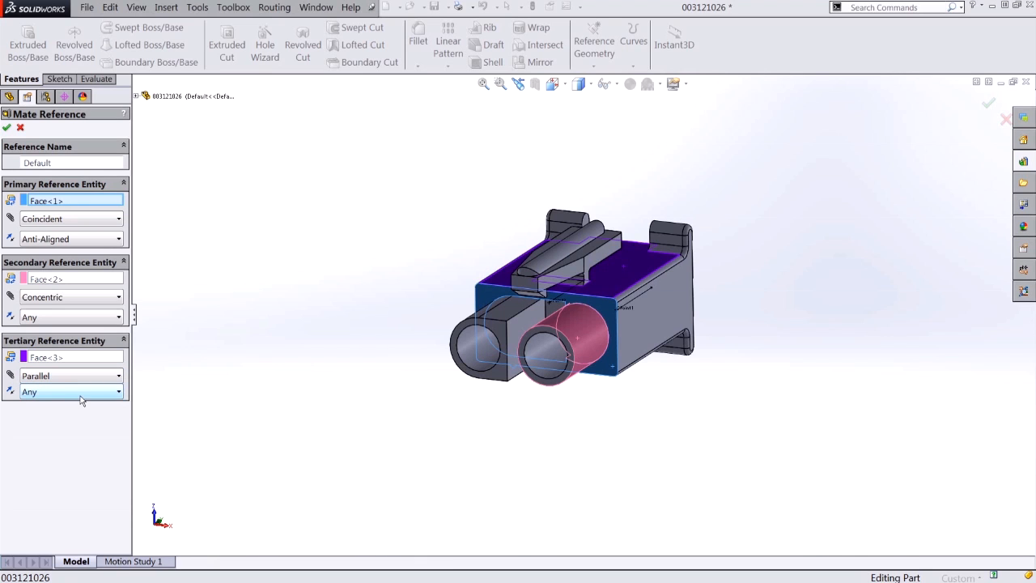
click(69, 391)
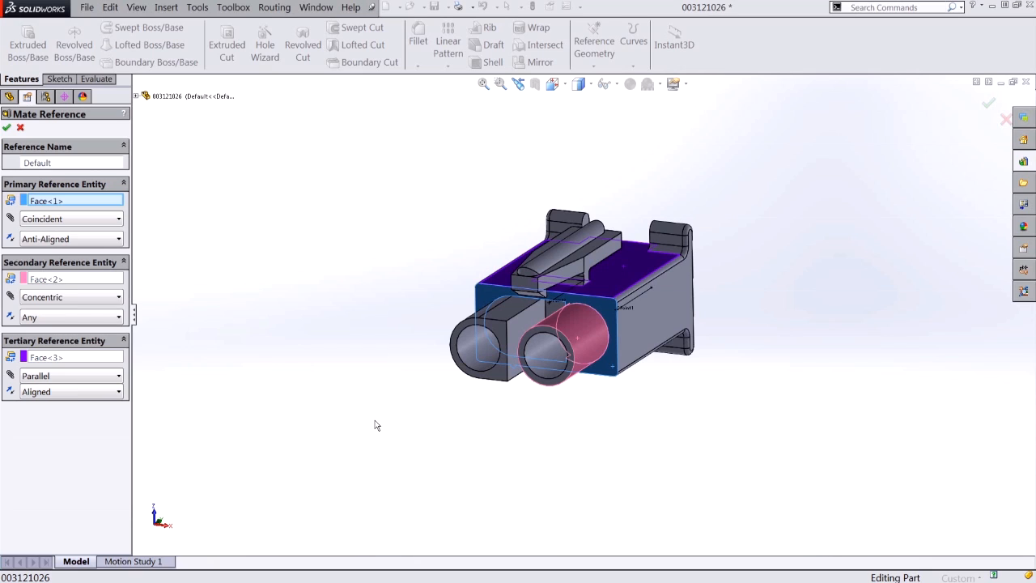
mouse_move(240, 261)
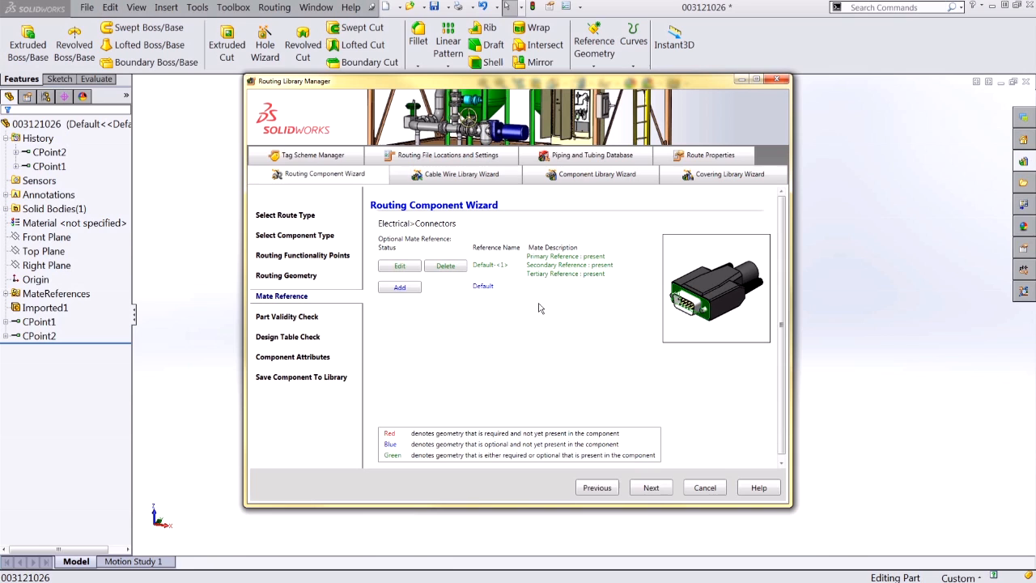
mouse_move(640, 486)
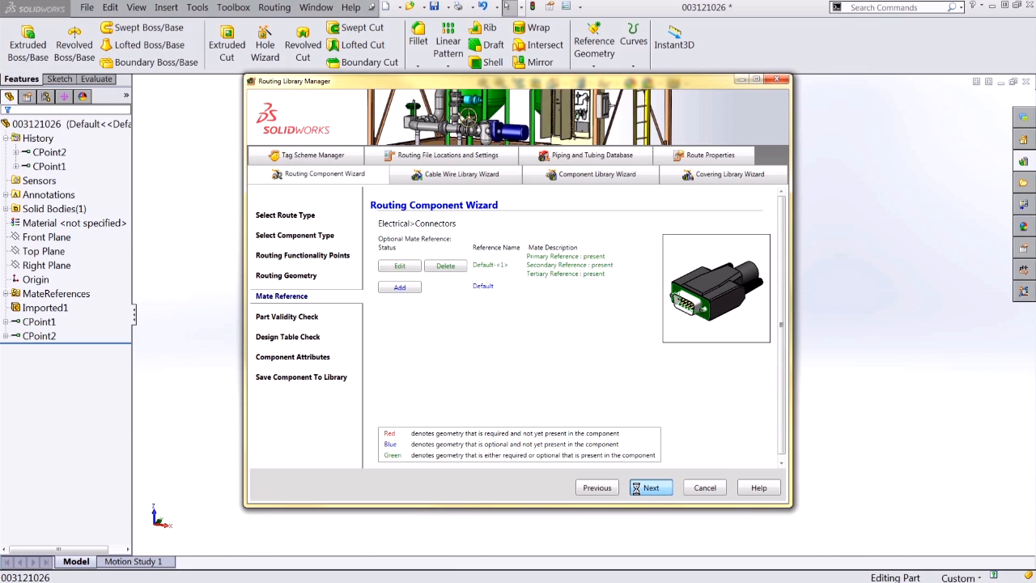
Pass Mate Reference and Part Validity Check to reach Component Attributes.
click(651, 487)
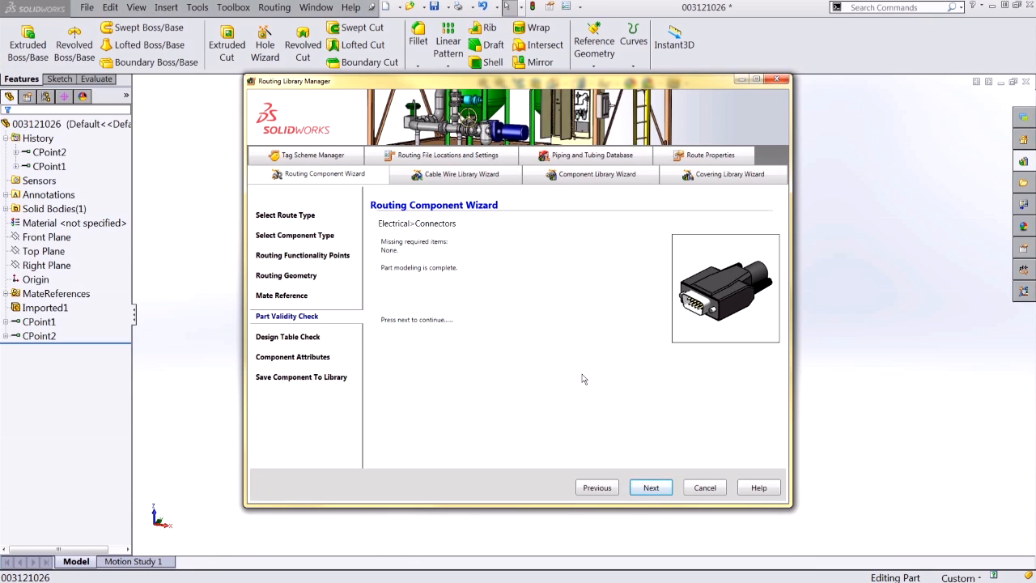
mouse_move(404, 272)
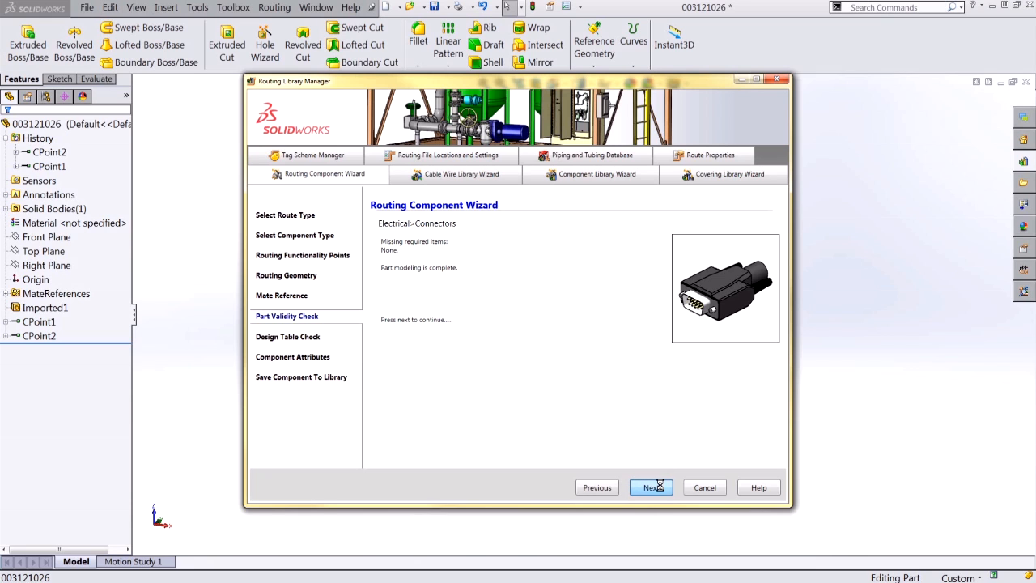
click(652, 487)
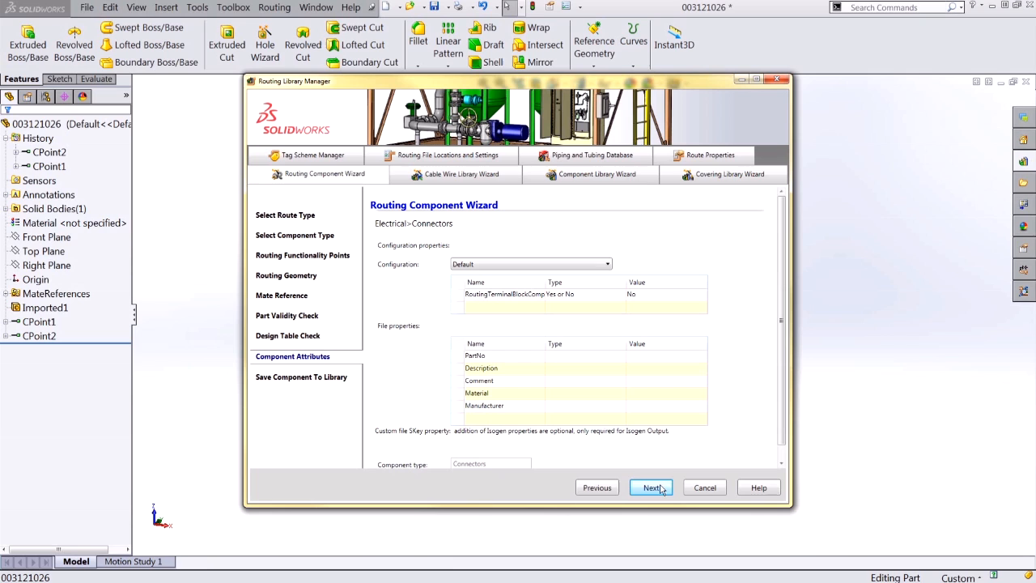
Review the Component Attributes page and advance to the Save Component To Library step.
scroll(up, 3)
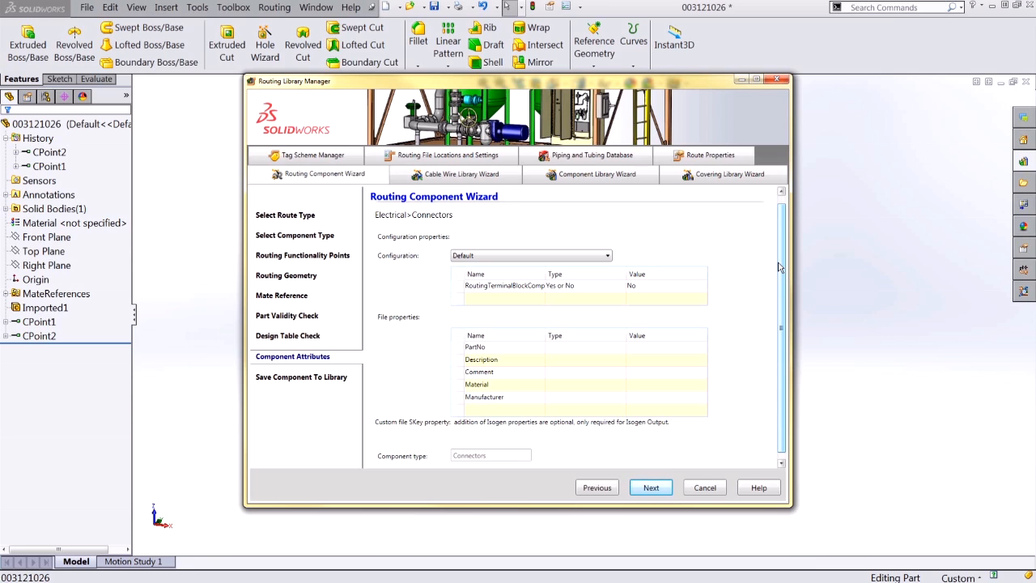
click(651, 487)
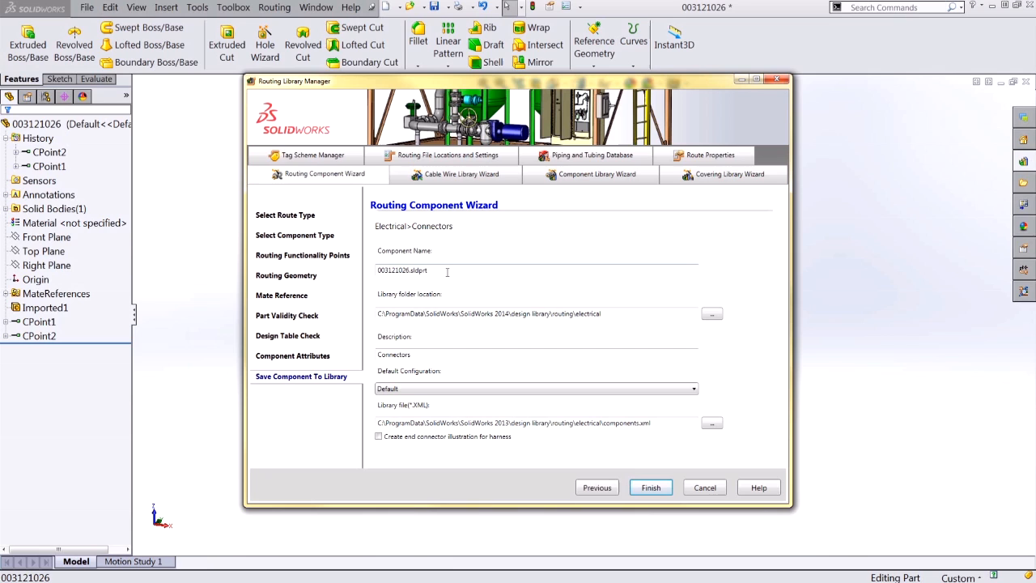
mouse_move(564, 318)
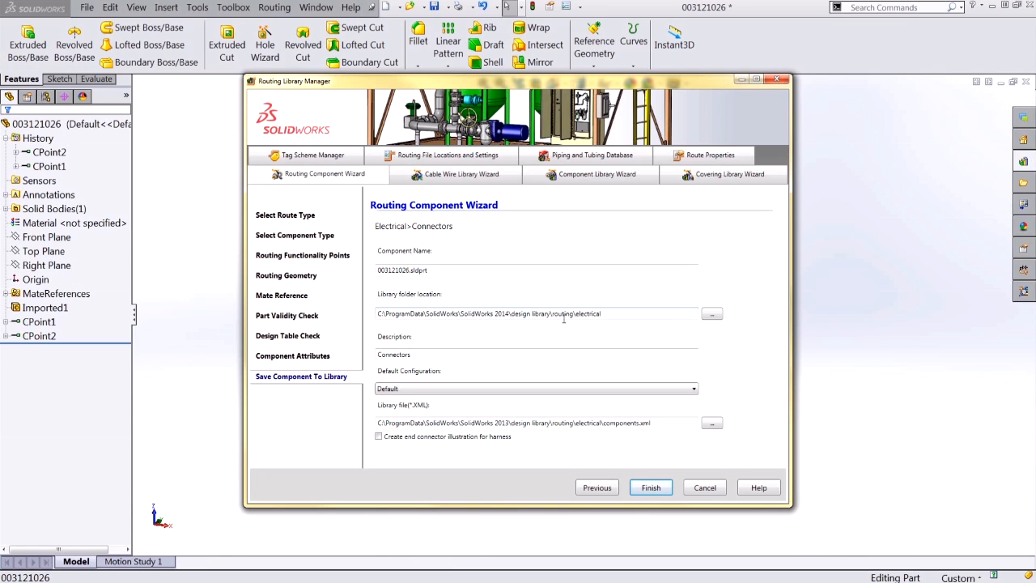
mouse_move(534, 397)
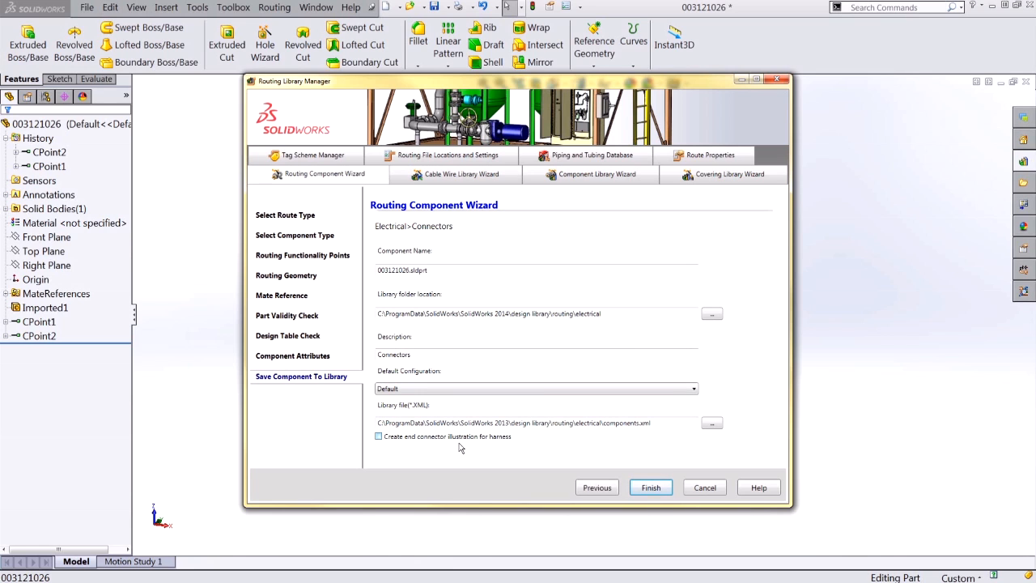
mouse_move(492, 462)
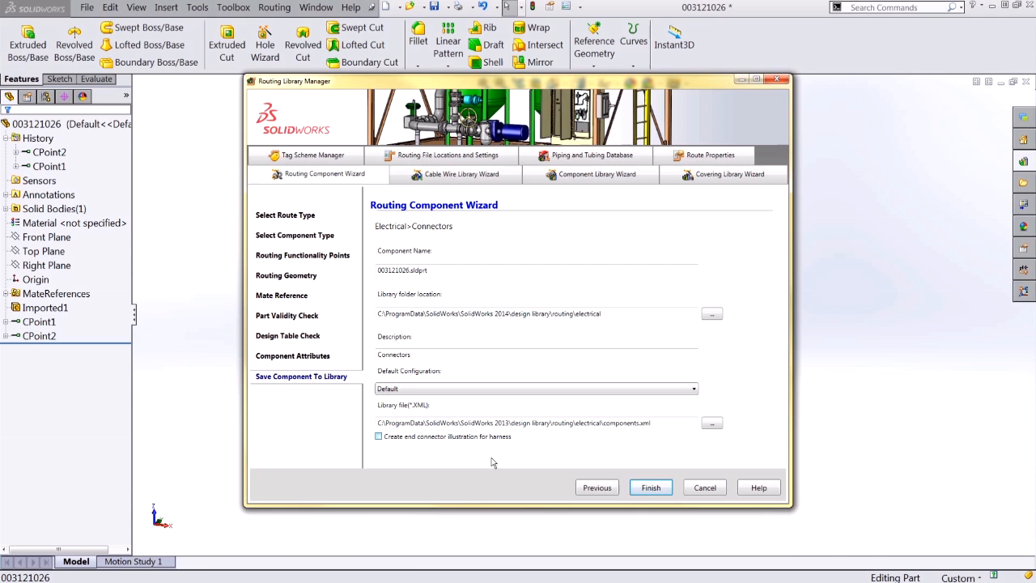
Finish saving connector 003121026 to the library, acknowledge success, and exit the wizard.
click(651, 487)
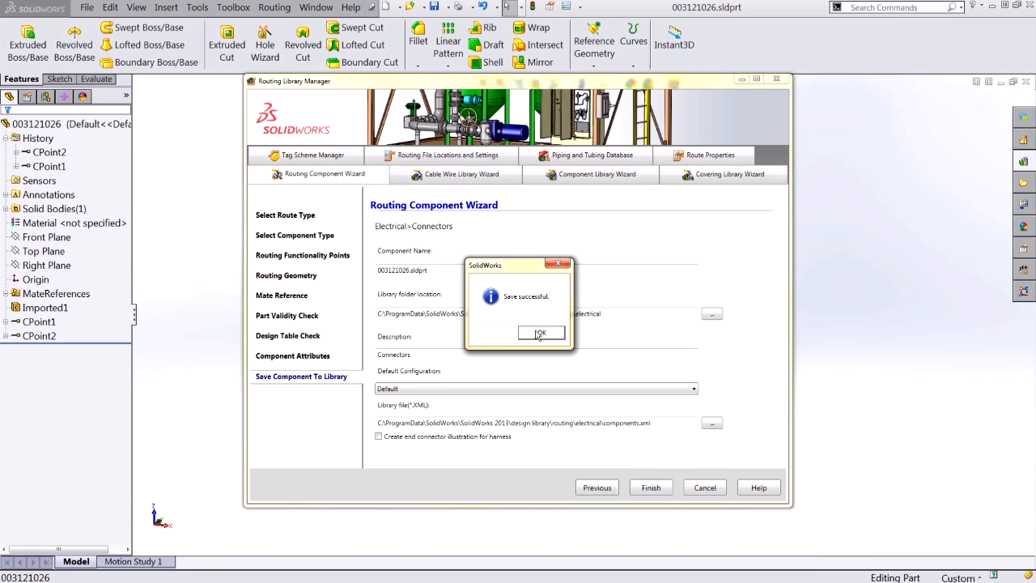
click(541, 332)
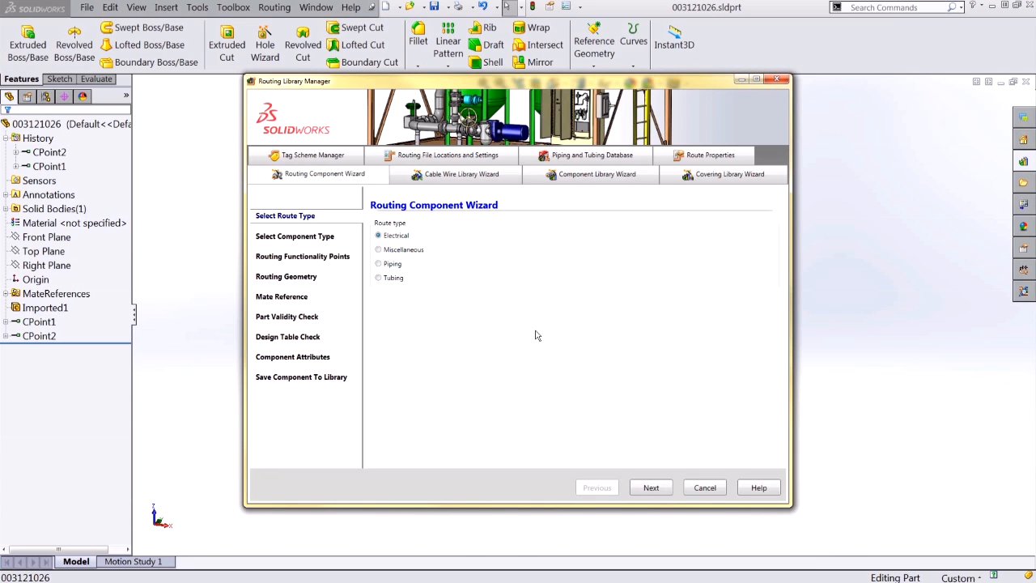
mouse_move(705, 493)
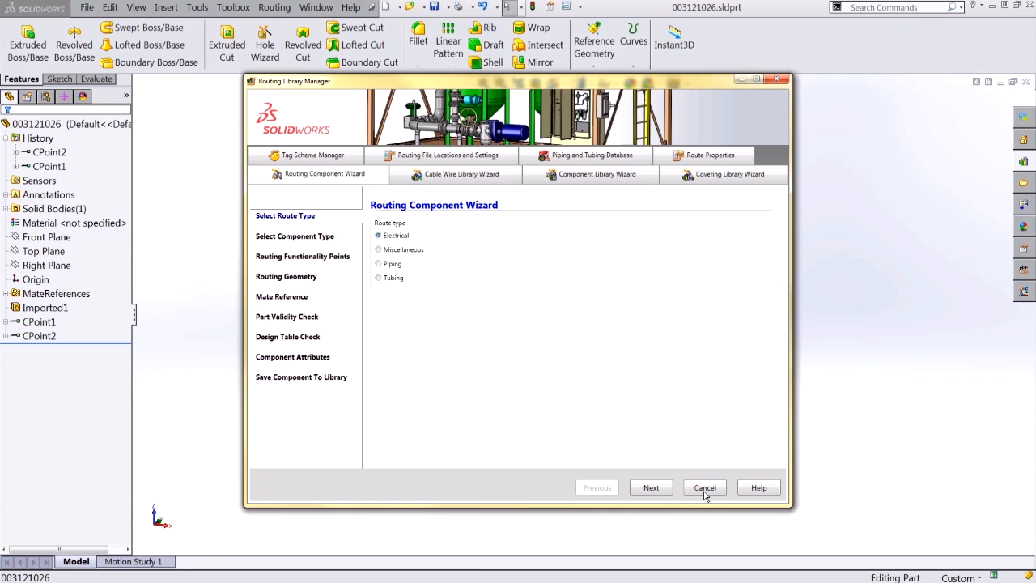
click(704, 488)
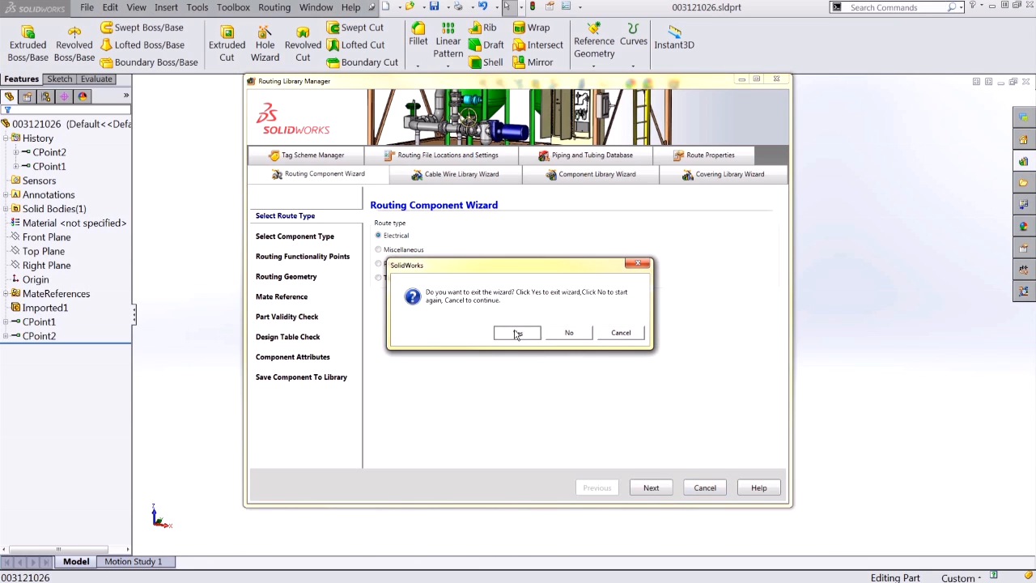
click(516, 331)
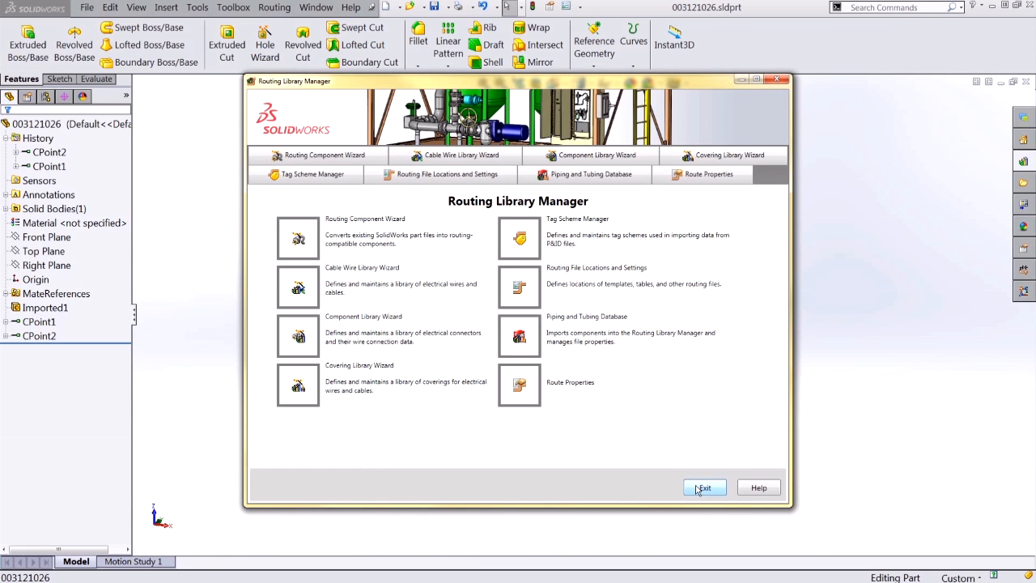
Exit the Routing Library Manager to get back to the model window.
click(703, 488)
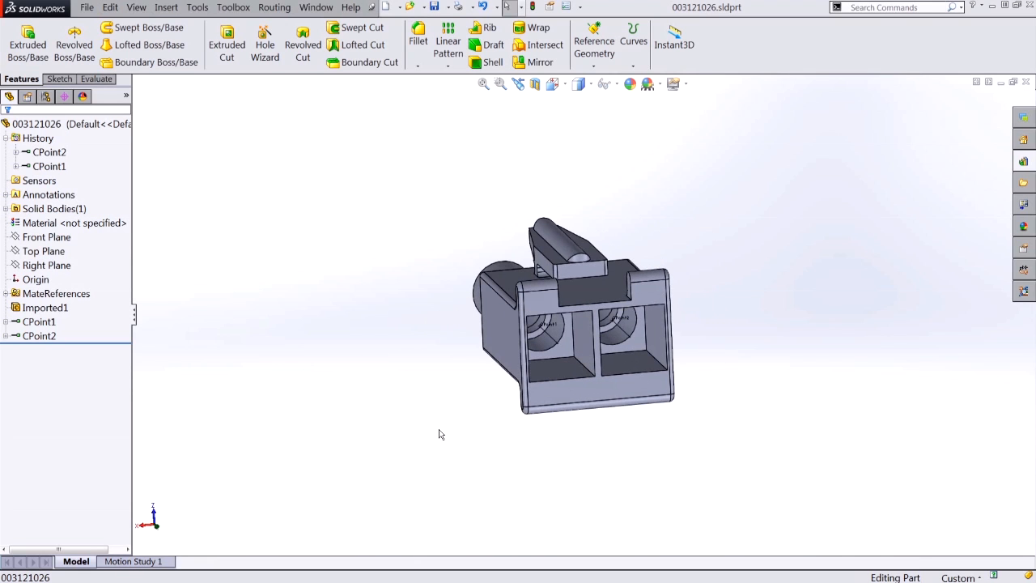
mouse_move(293, 376)
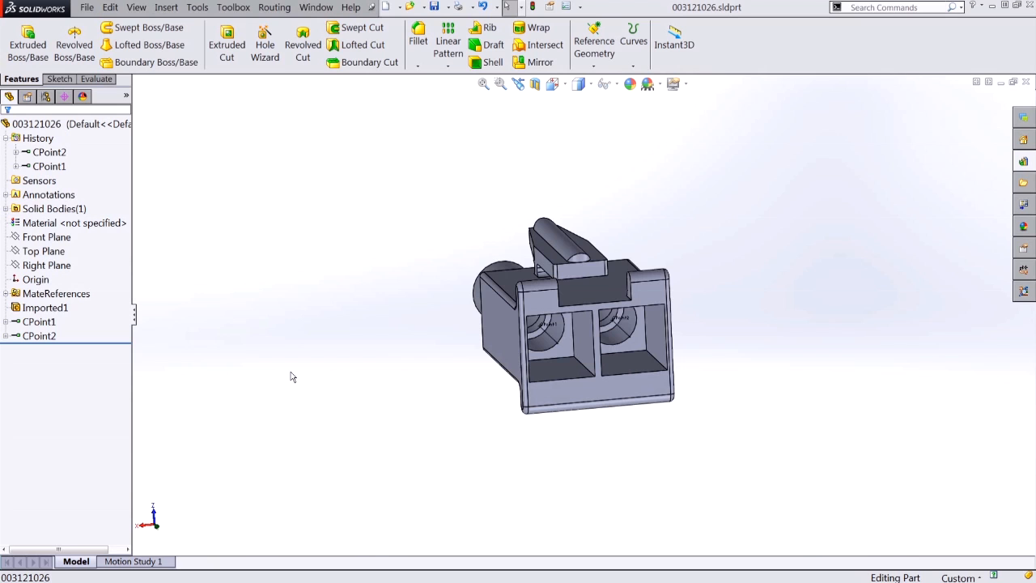
mouse_move(419, 261)
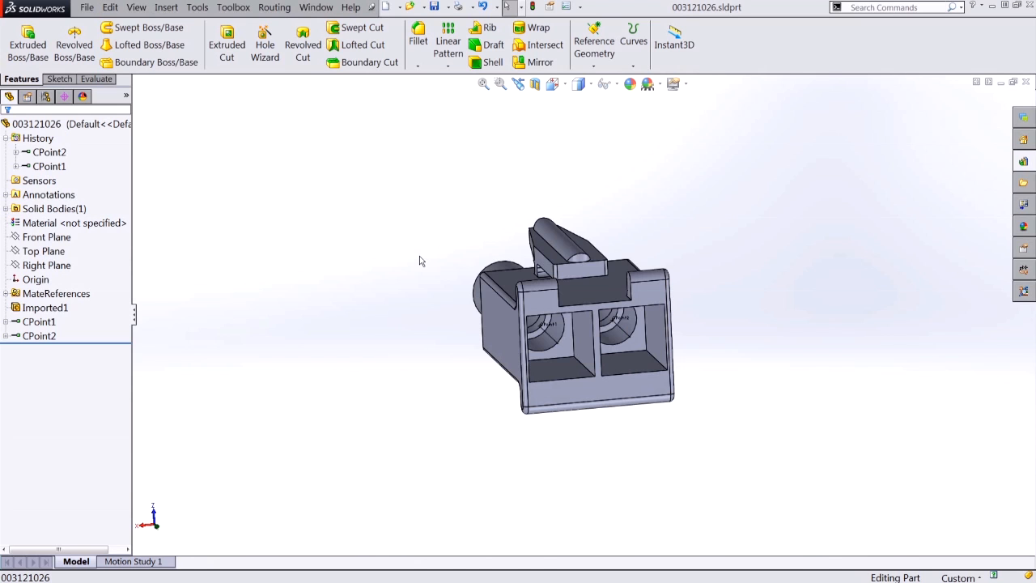
drag(567, 316, 566, 291)
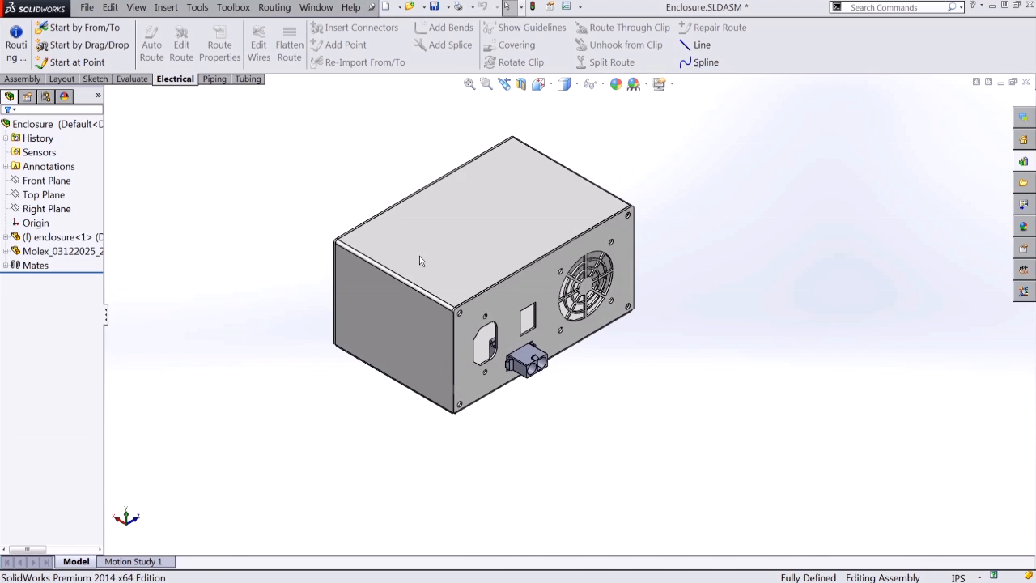
In Enclosure.SLDASM, open the Design Library's routing > electrical folder to see connector 003121026.
scroll(up, 3)
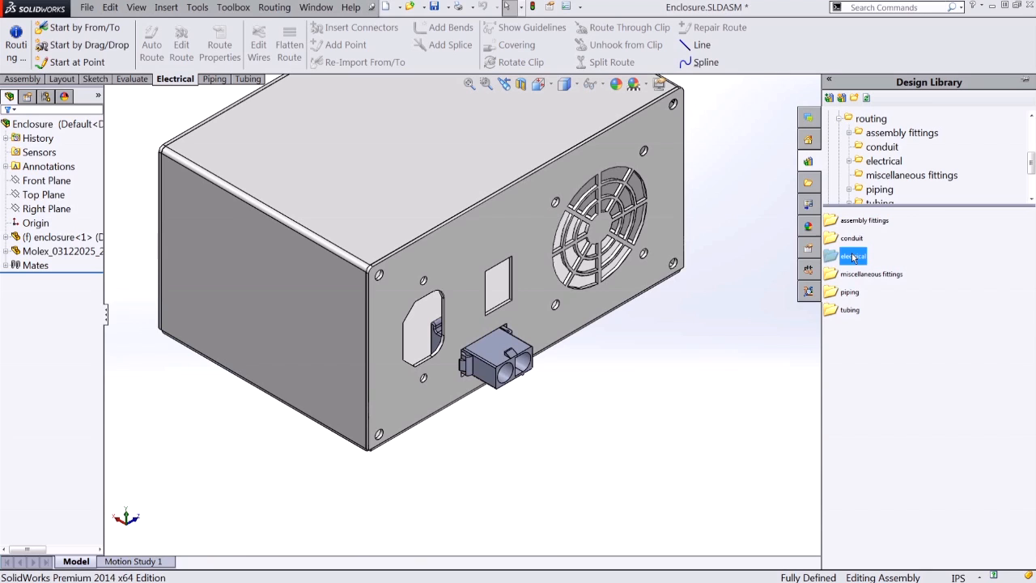
click(852, 256)
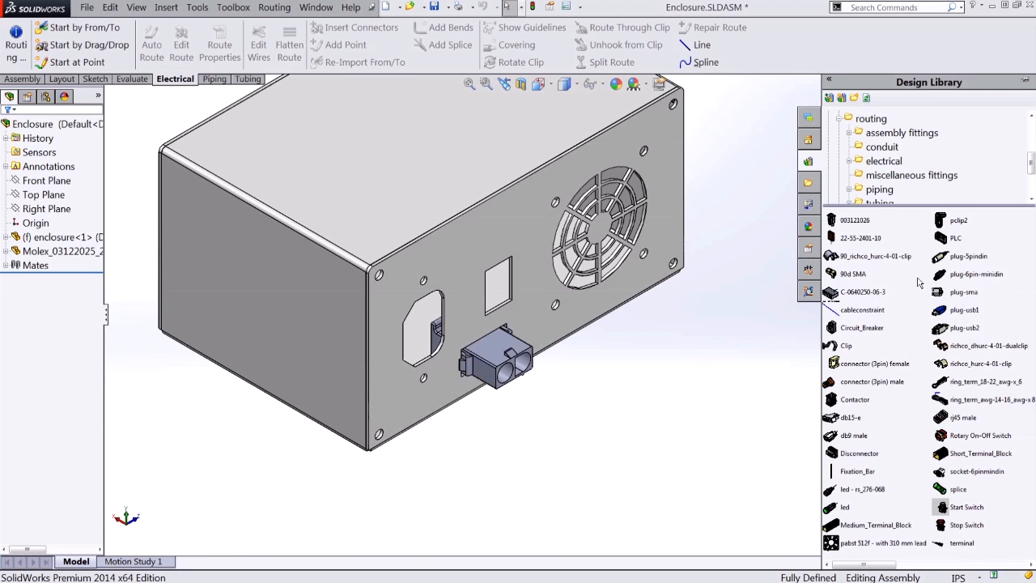
mouse_move(855, 219)
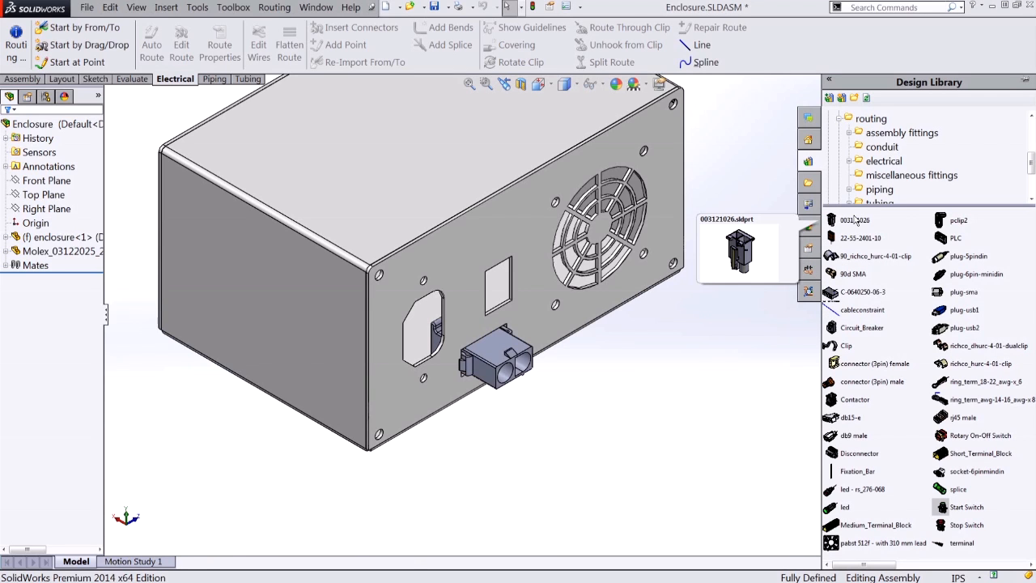
mouse_move(854, 221)
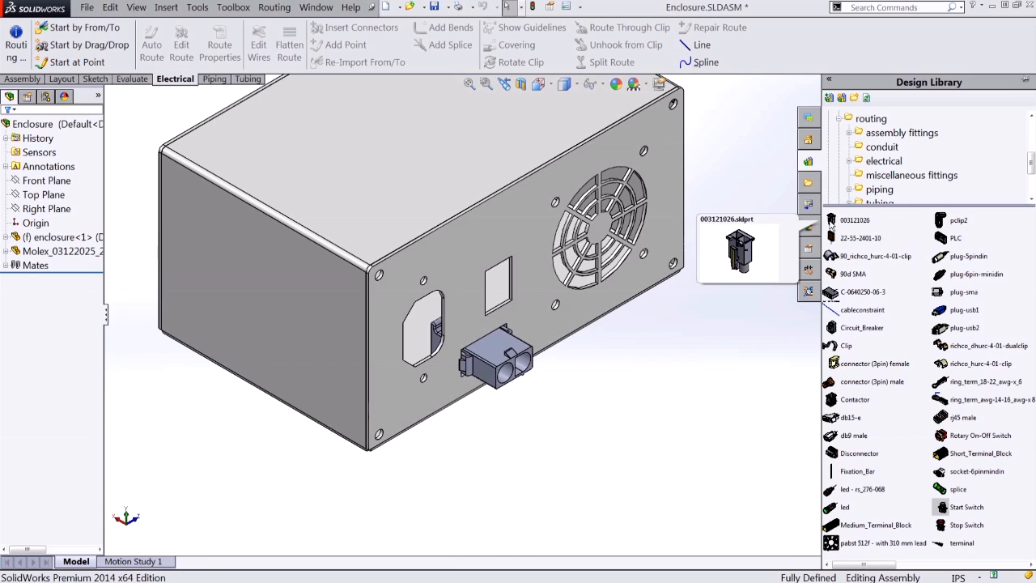